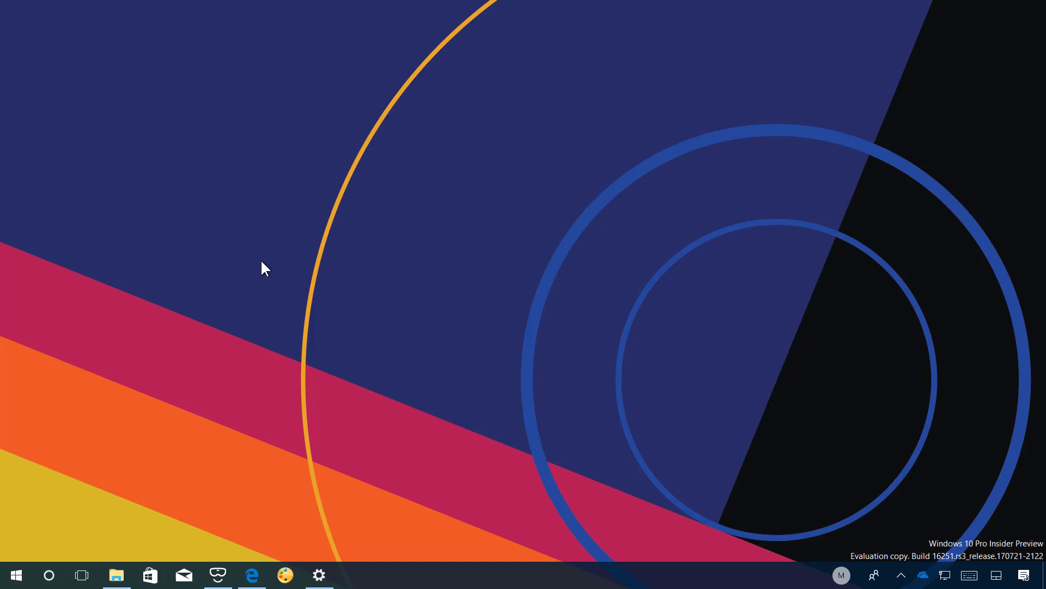
mouse_move(315, 318)
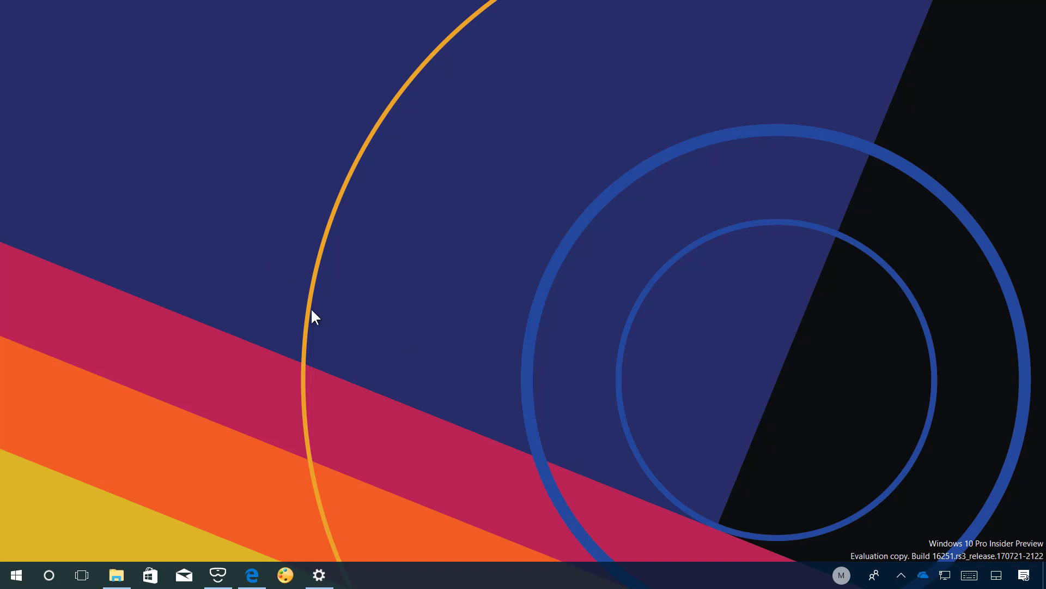
mouse_move(52, 549)
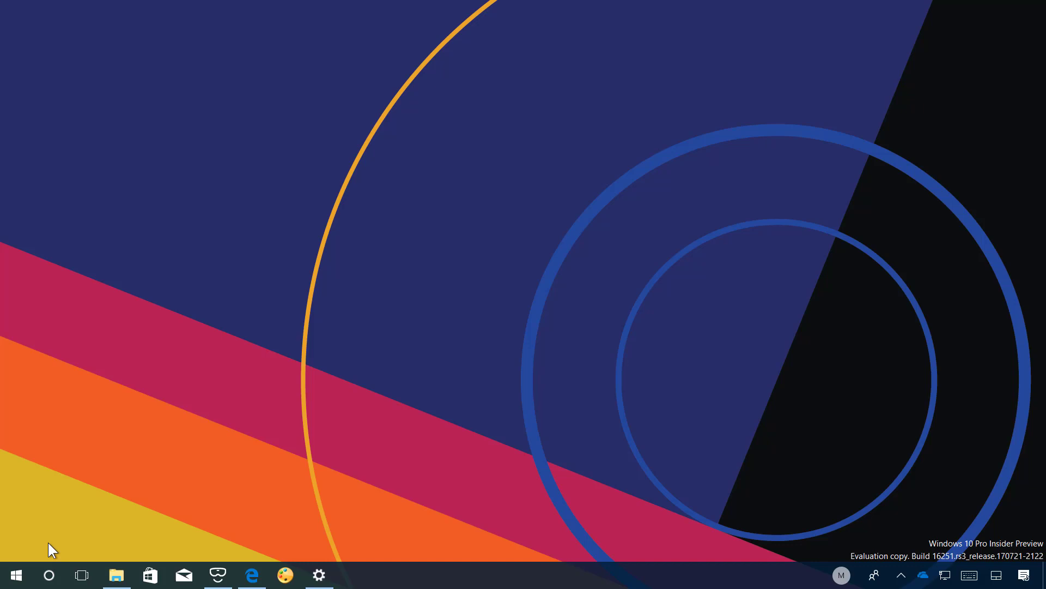
mouse_move(48, 575)
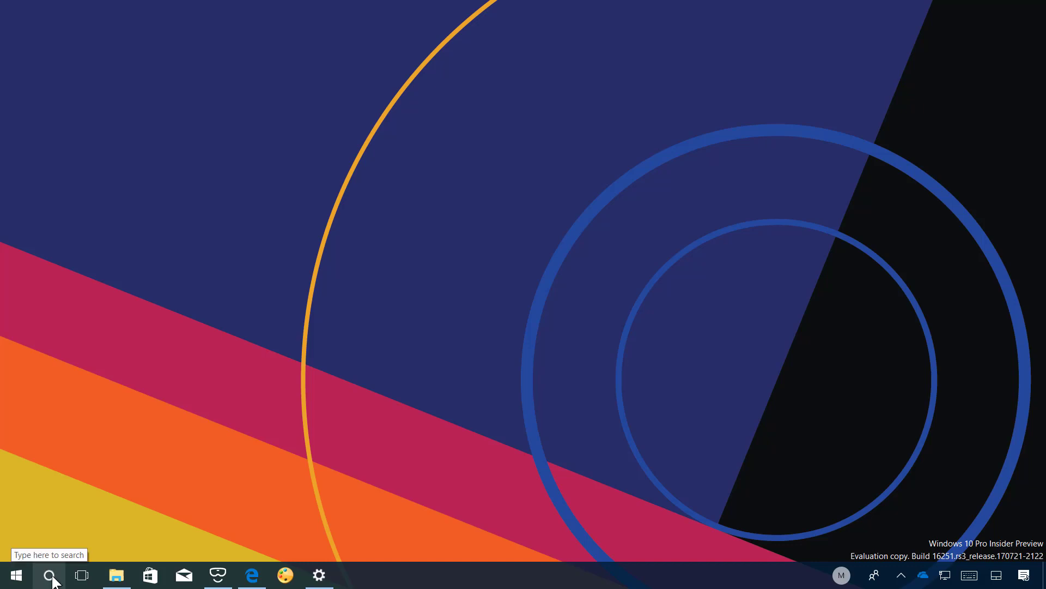
Step: Ask Cortana to 'define microsoft'
click(51, 575)
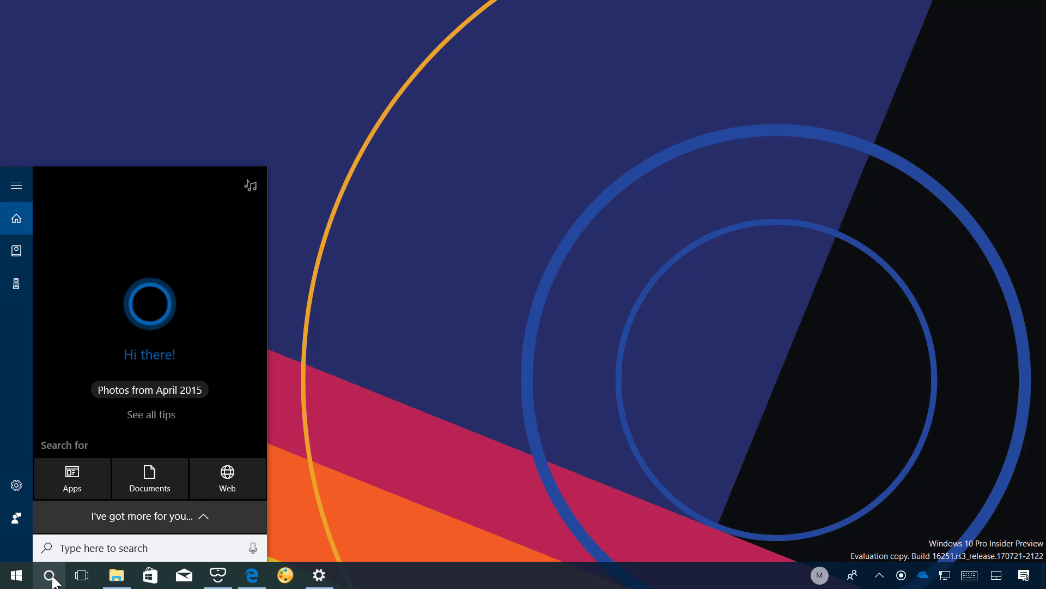
text(define)
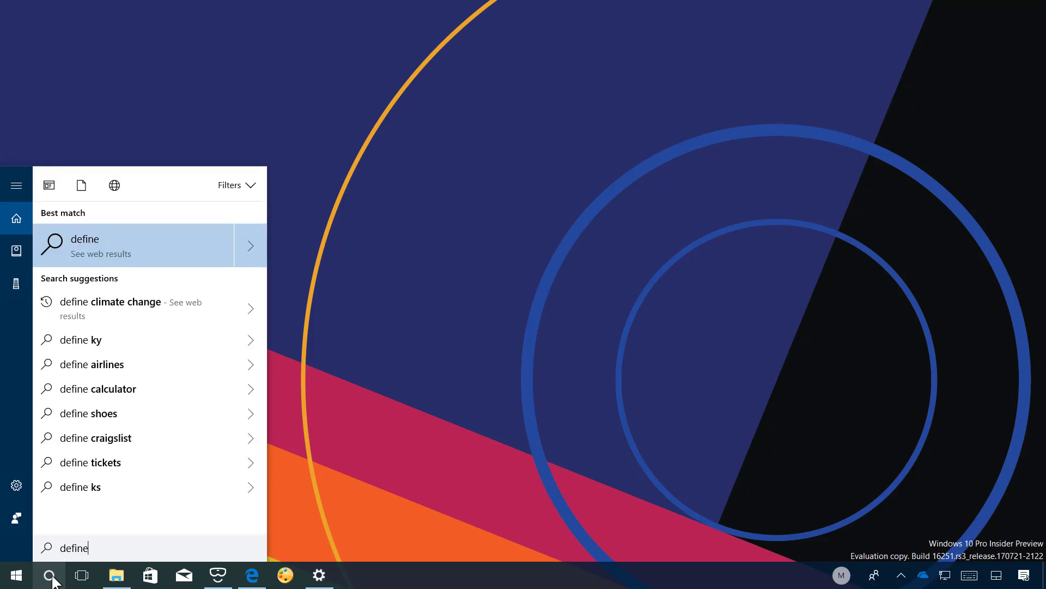
text(microsoft)
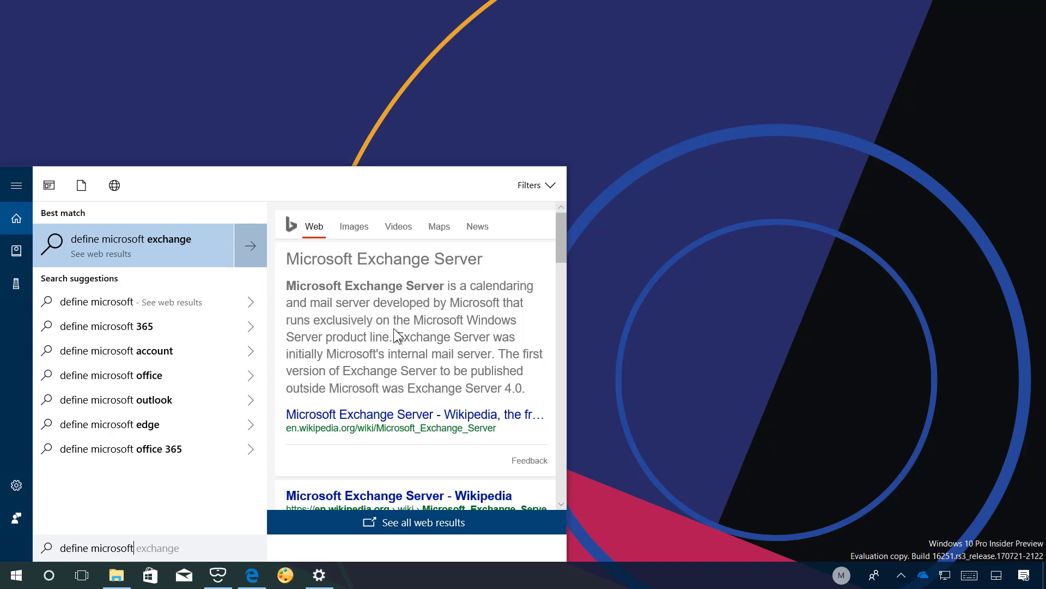
mouse_move(252, 311)
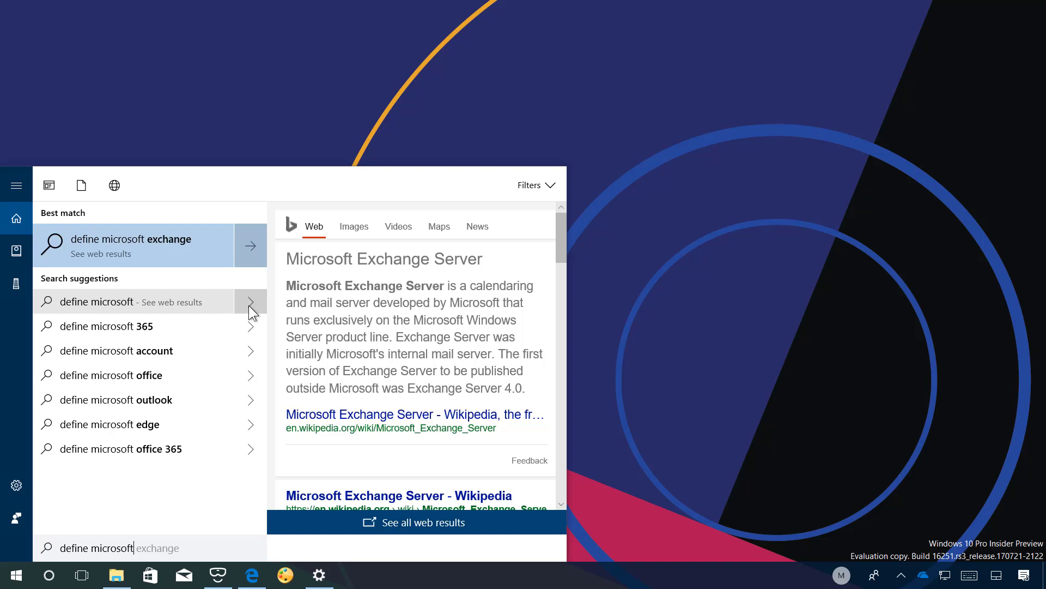
mouse_move(252, 310)
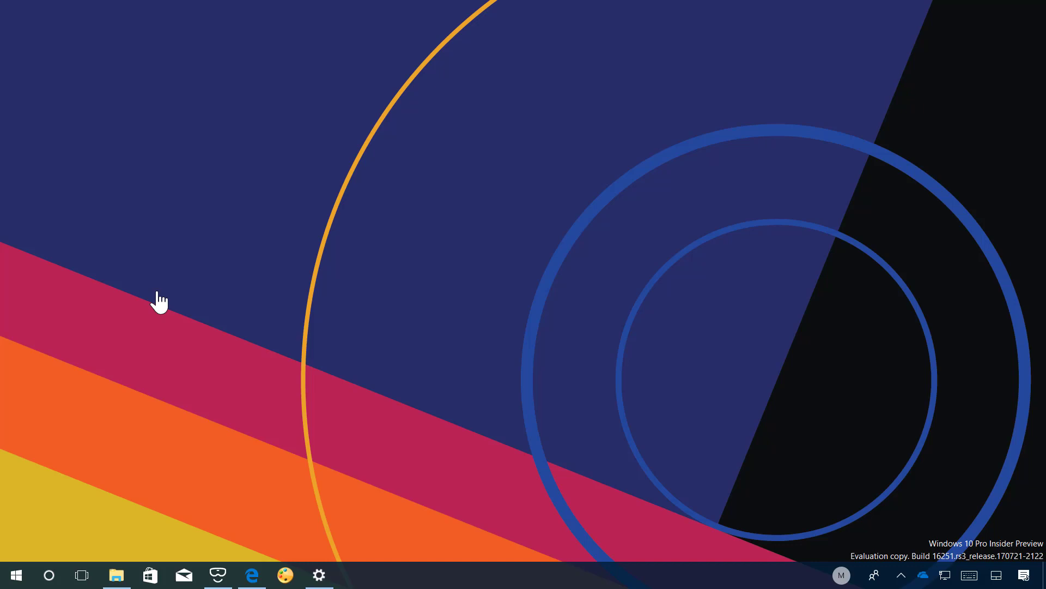
mouse_move(54, 574)
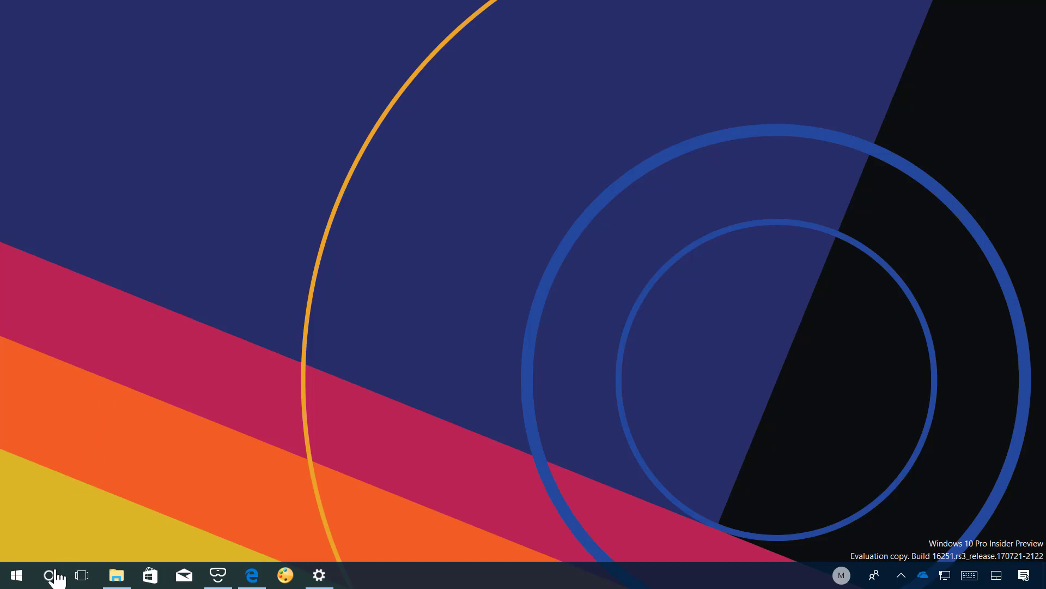
Step: Ask Cortana by voice to 'turn off PC', answer its prompt, and return home after the error
click(50, 574)
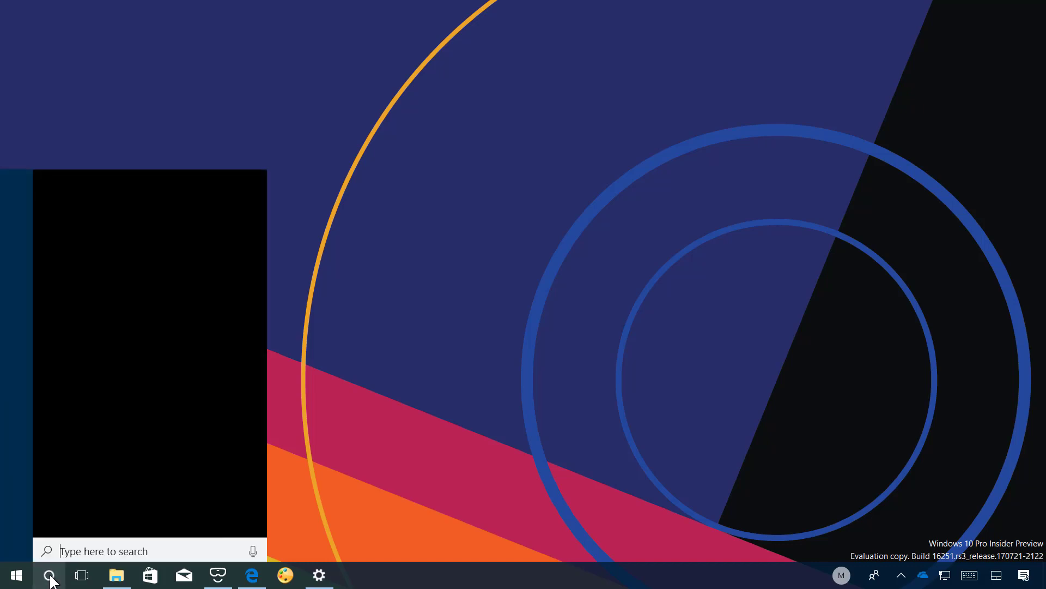
click(49, 574)
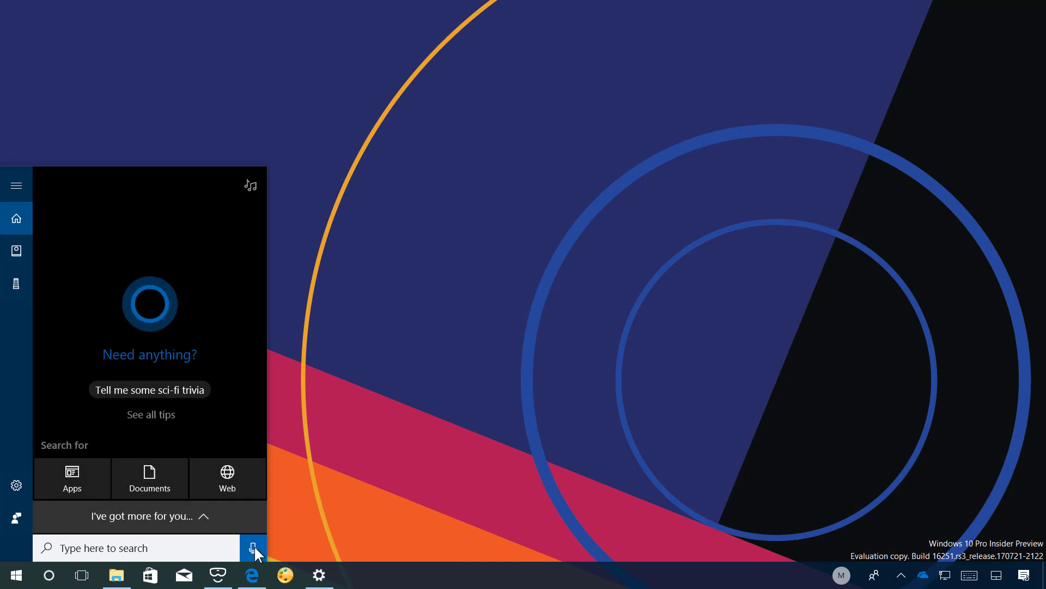
click(253, 548)
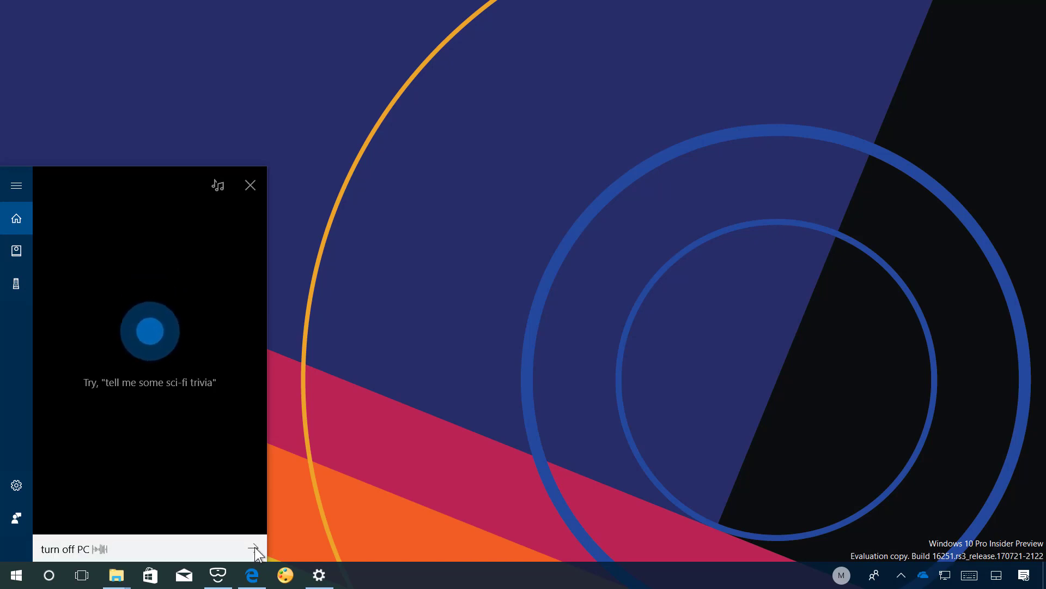
click(254, 549)
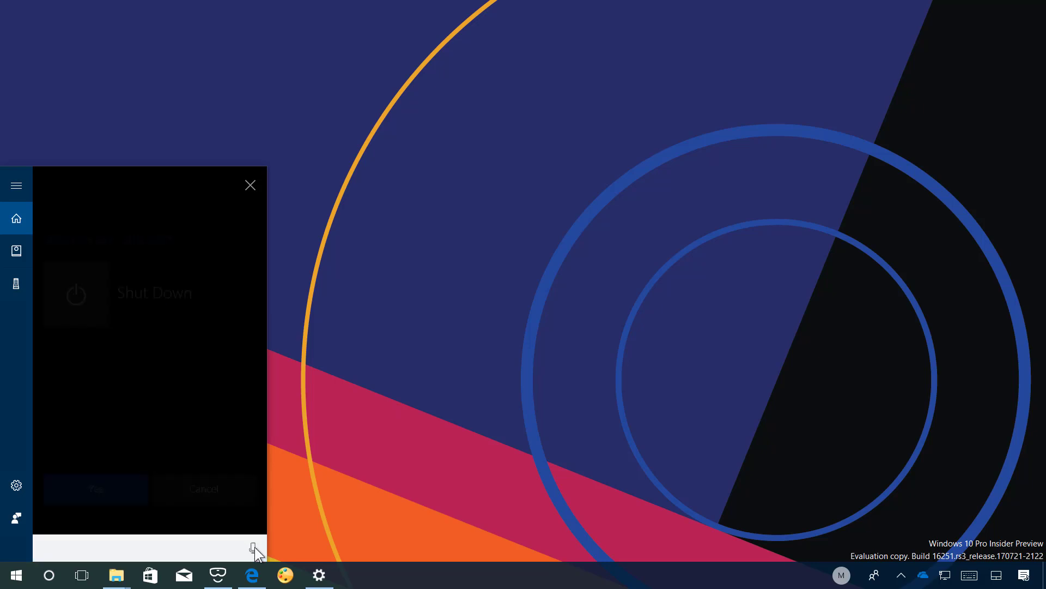
click(253, 548)
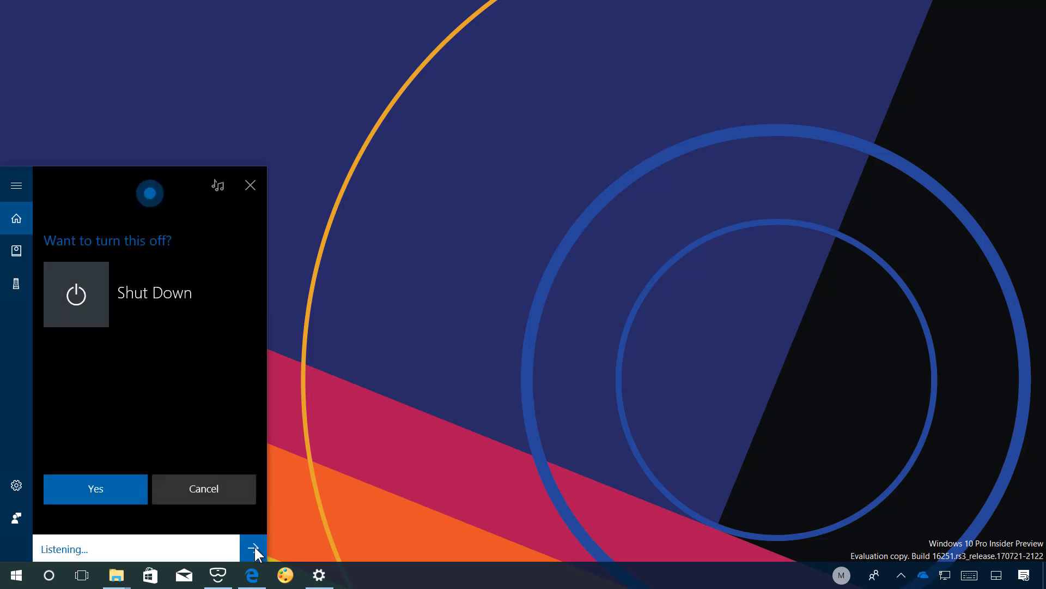
mouse_move(95, 488)
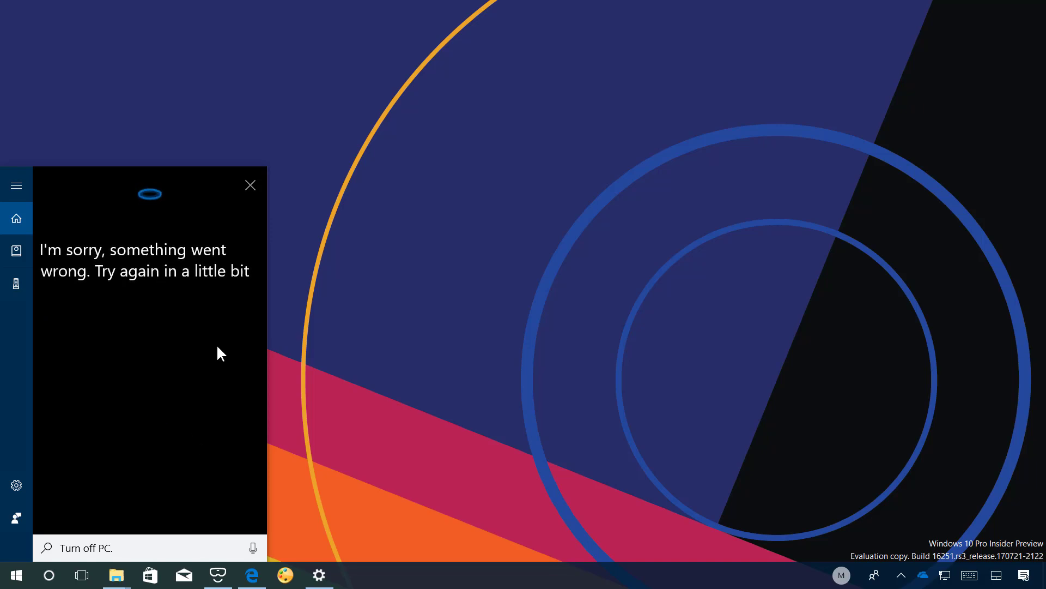
click(250, 184)
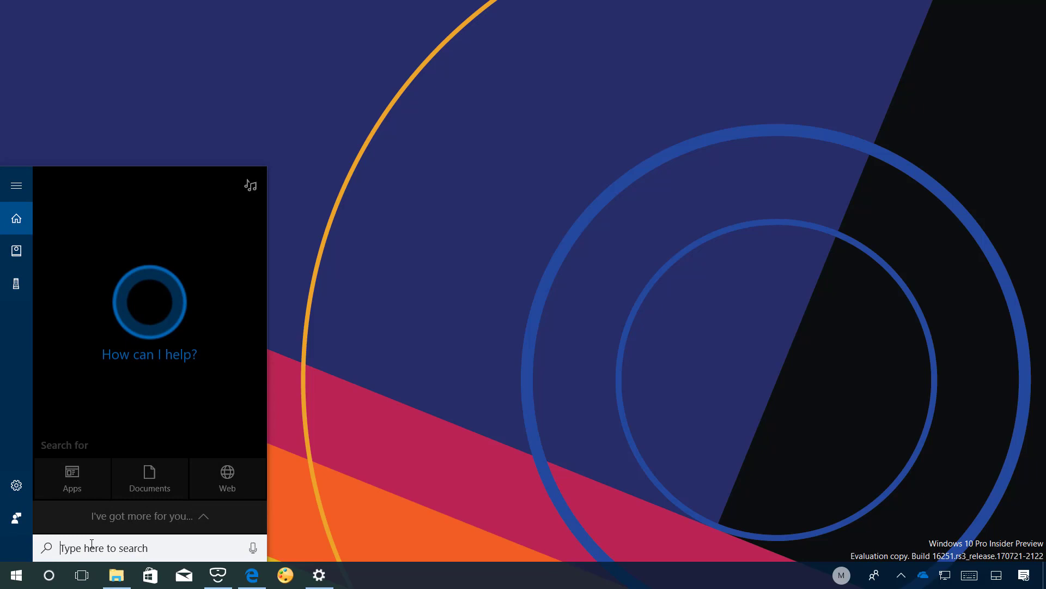
Step: Search 'turn off pc' in Cortana, open the shut-down confirmation, then dismiss it
text(t)
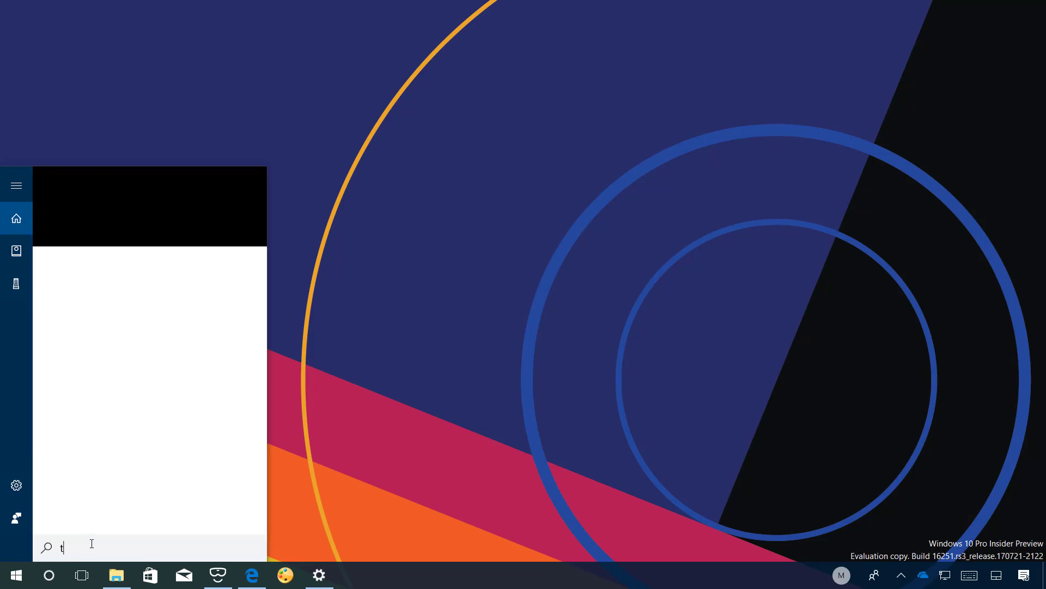
text(urn off pc)
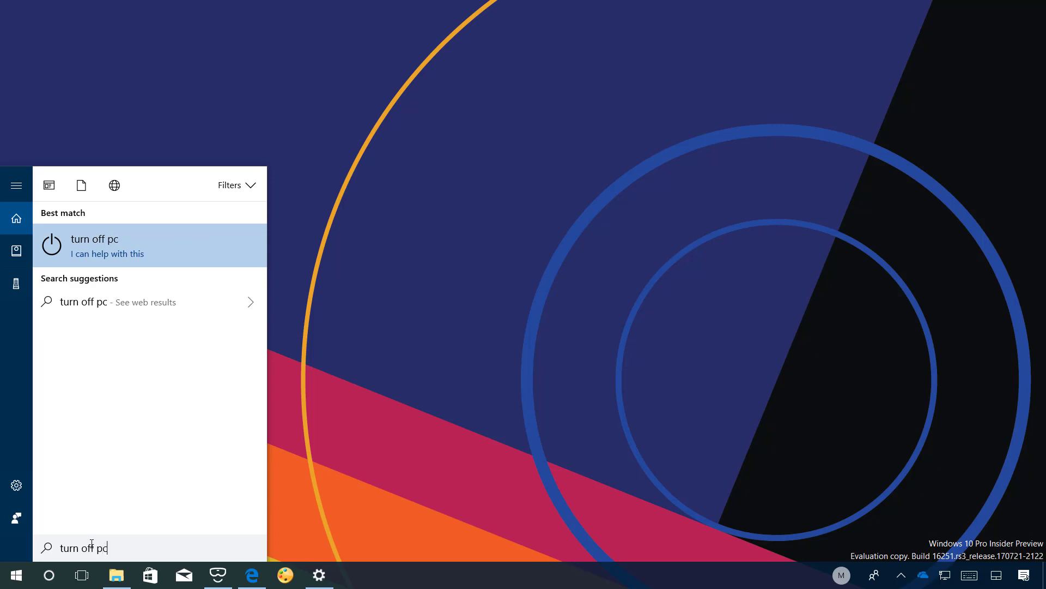
click(93, 245)
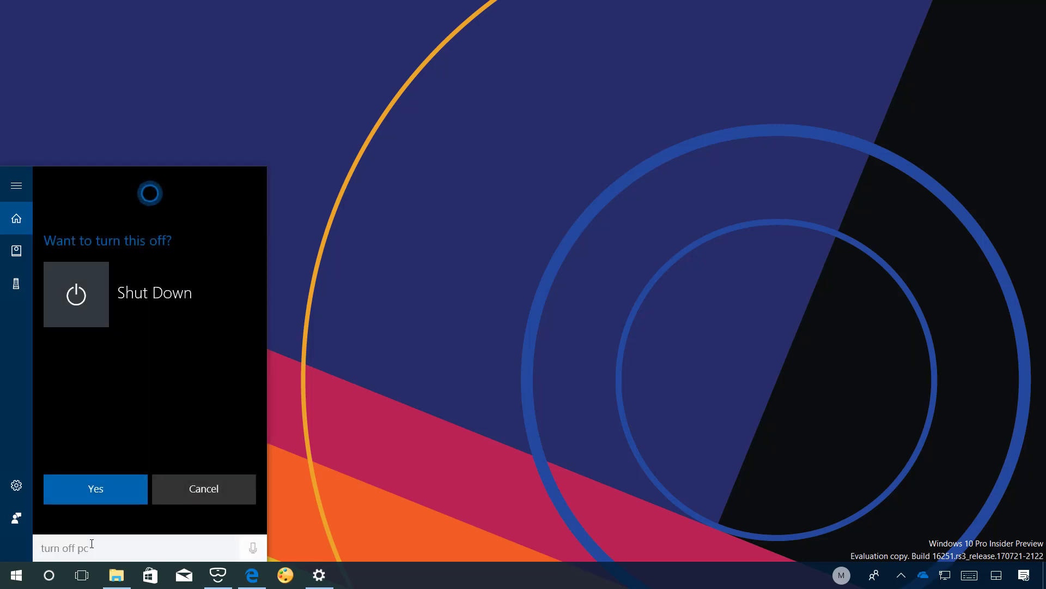
mouse_move(466, 366)
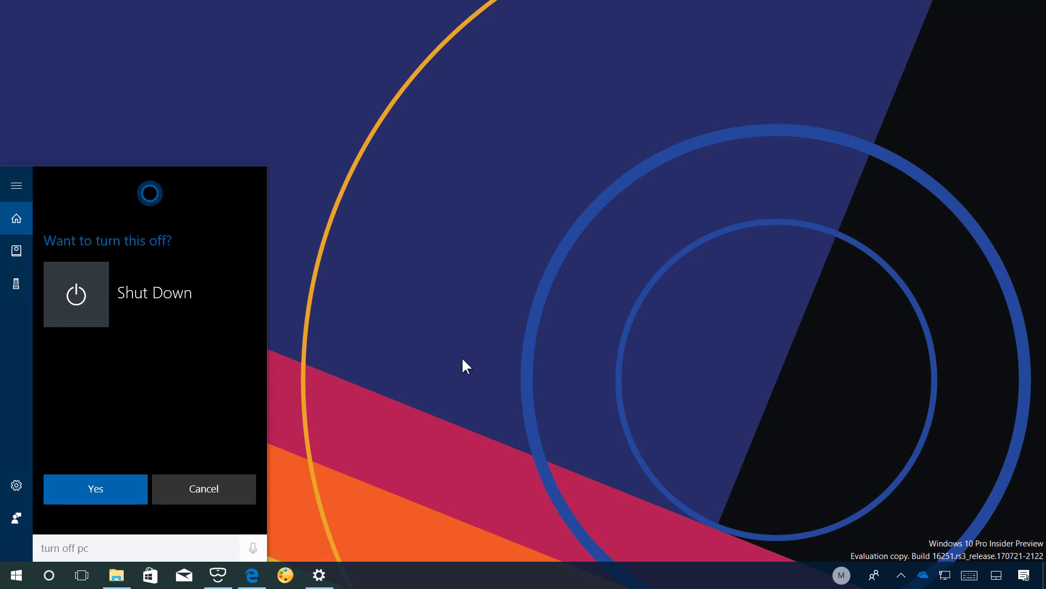
click(203, 487)
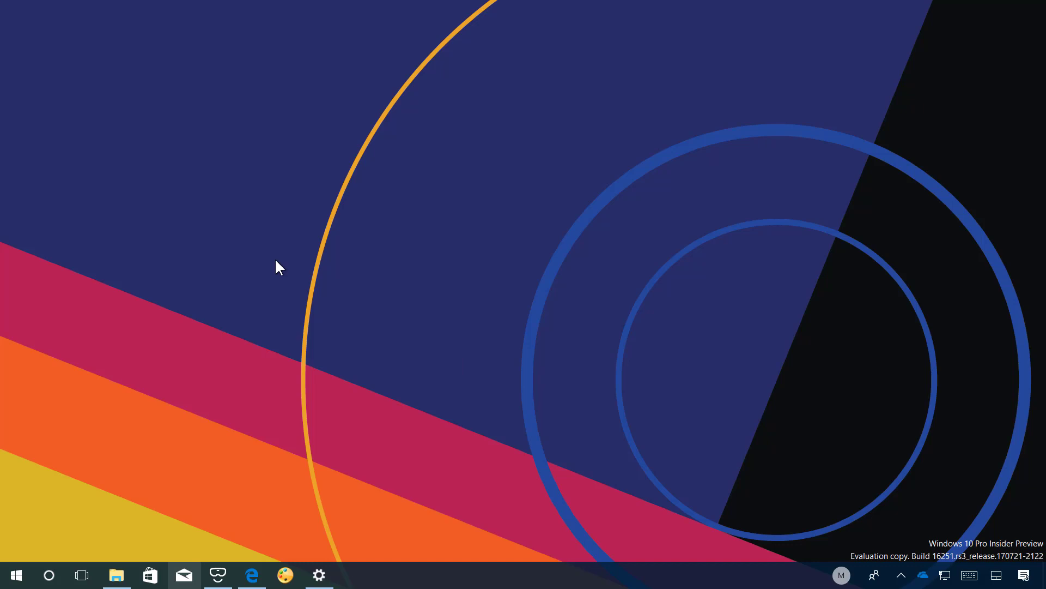
Step: Review Settings' Cortana 'Talk to Cortana' page, then minimize the window
click(319, 574)
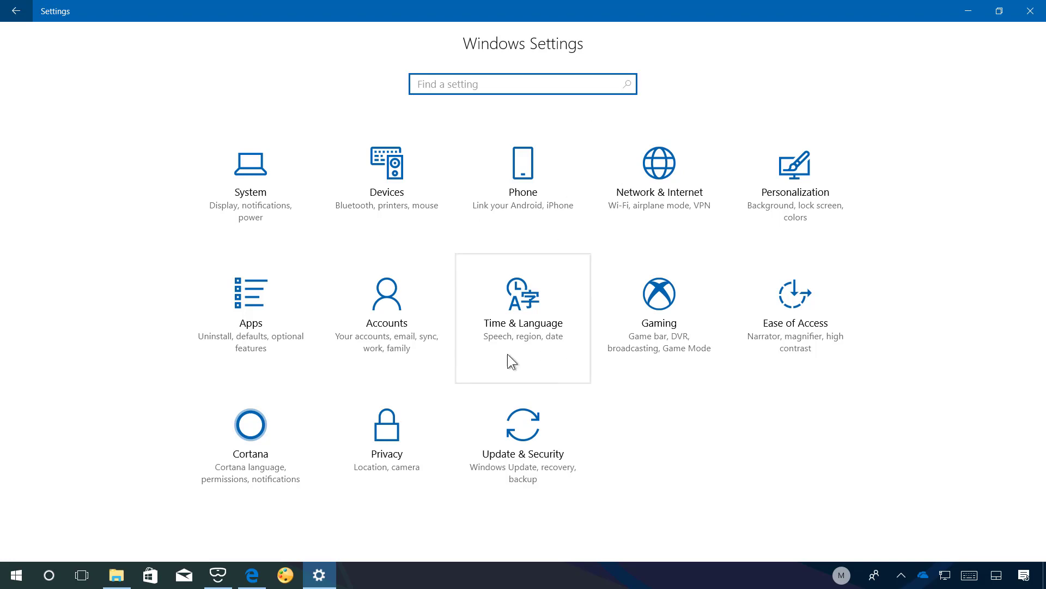
click(250, 425)
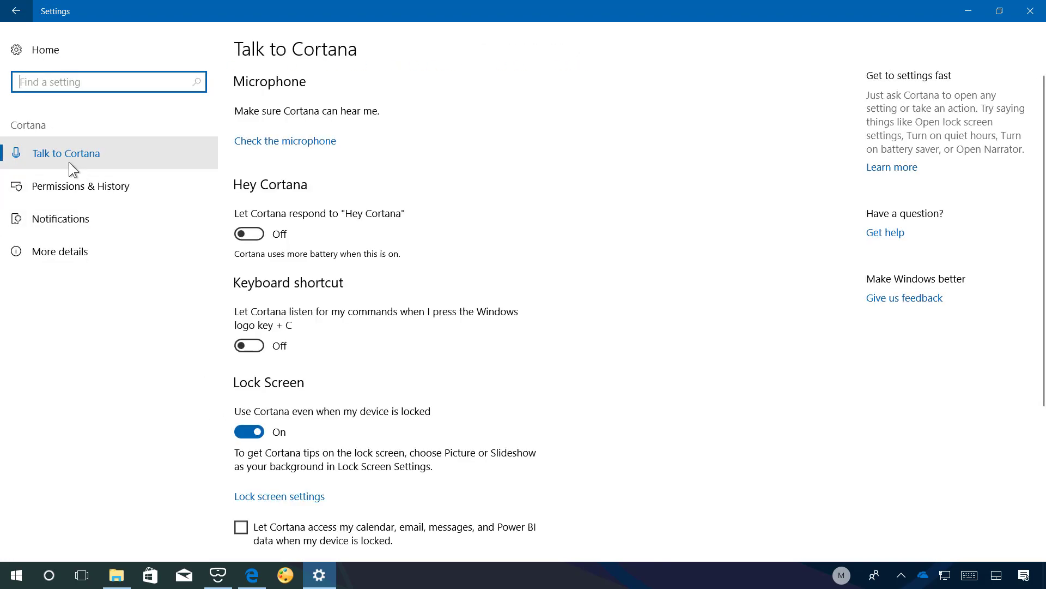
scroll(down, 3)
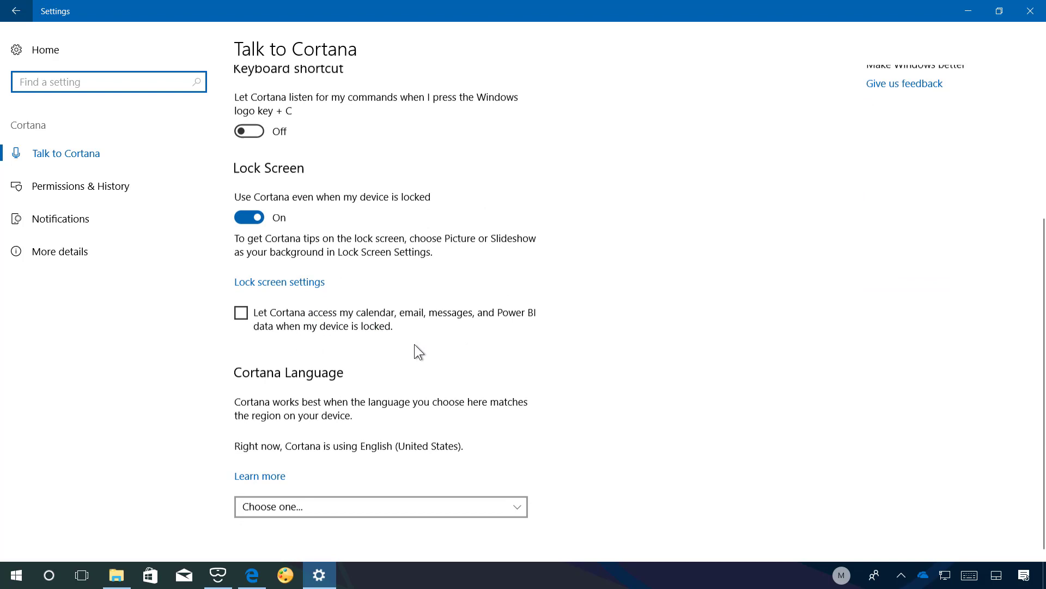
scroll(down, 3)
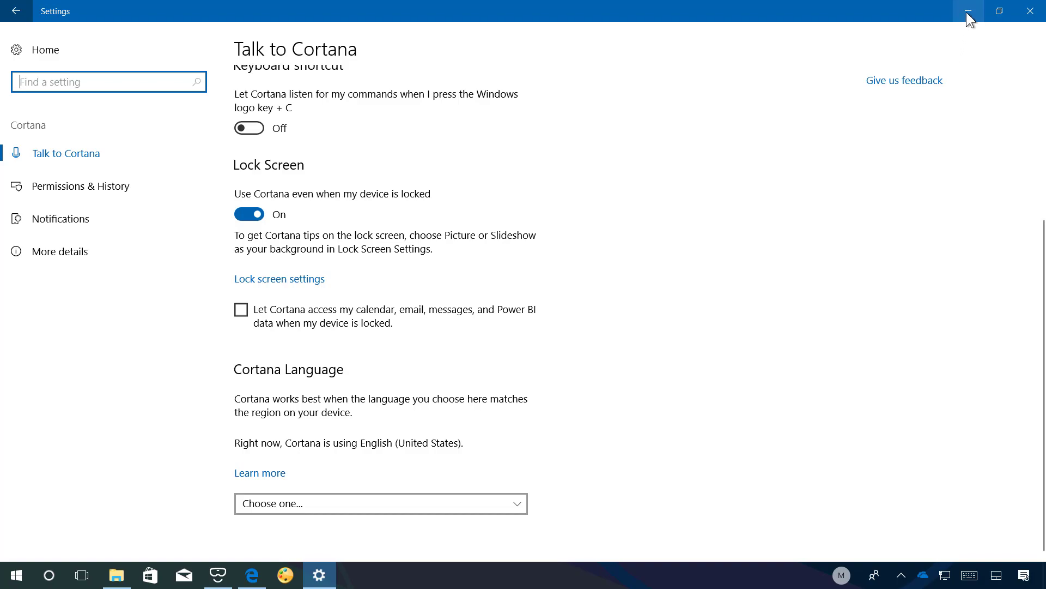
click(968, 11)
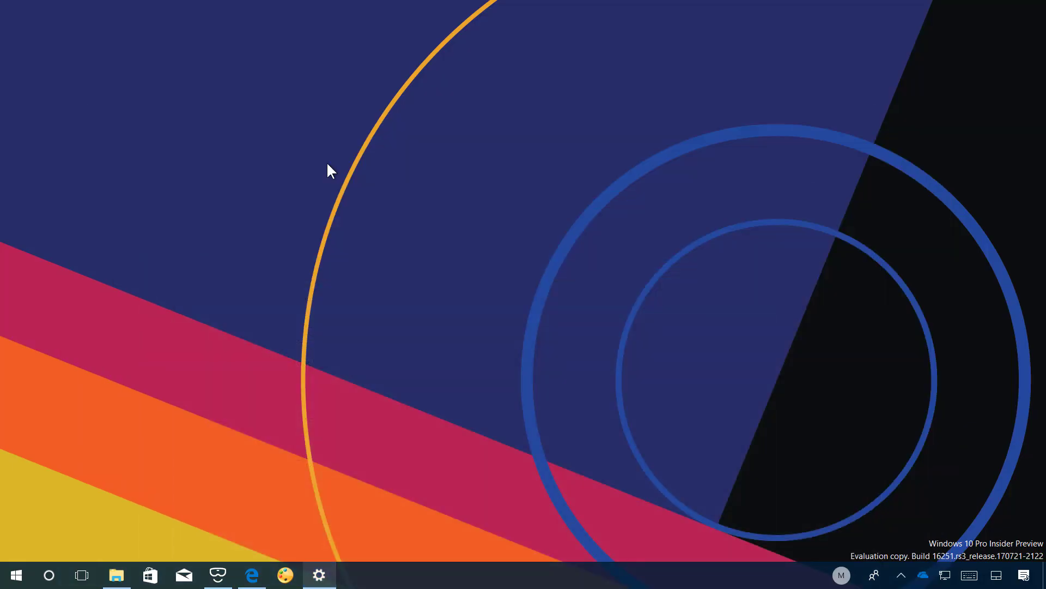
mouse_move(375, 579)
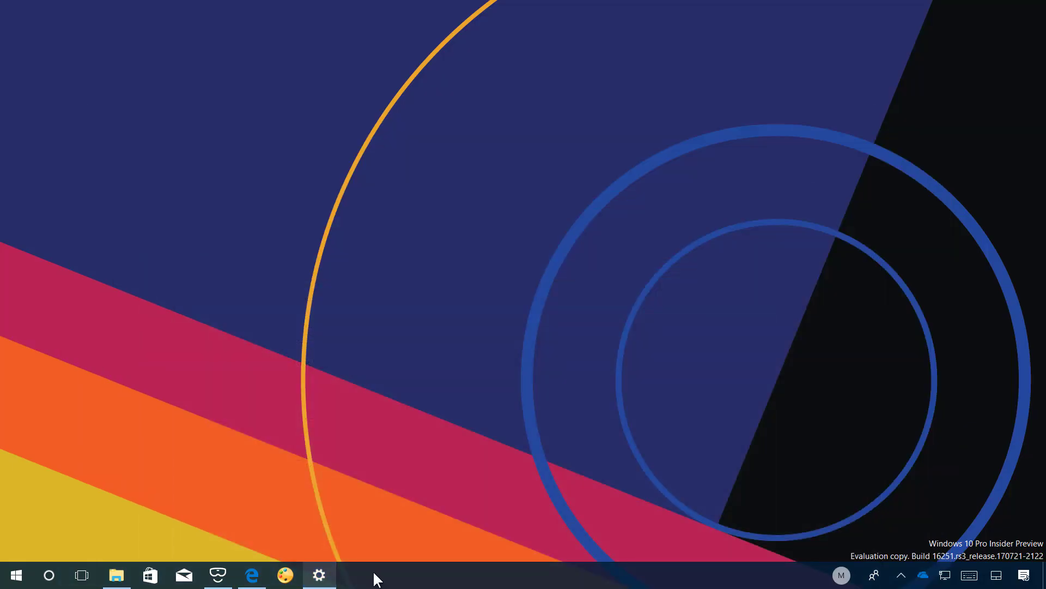
Step: Open the Phone section of Windows Settings to see the linked motorola Nexus 6
click(319, 575)
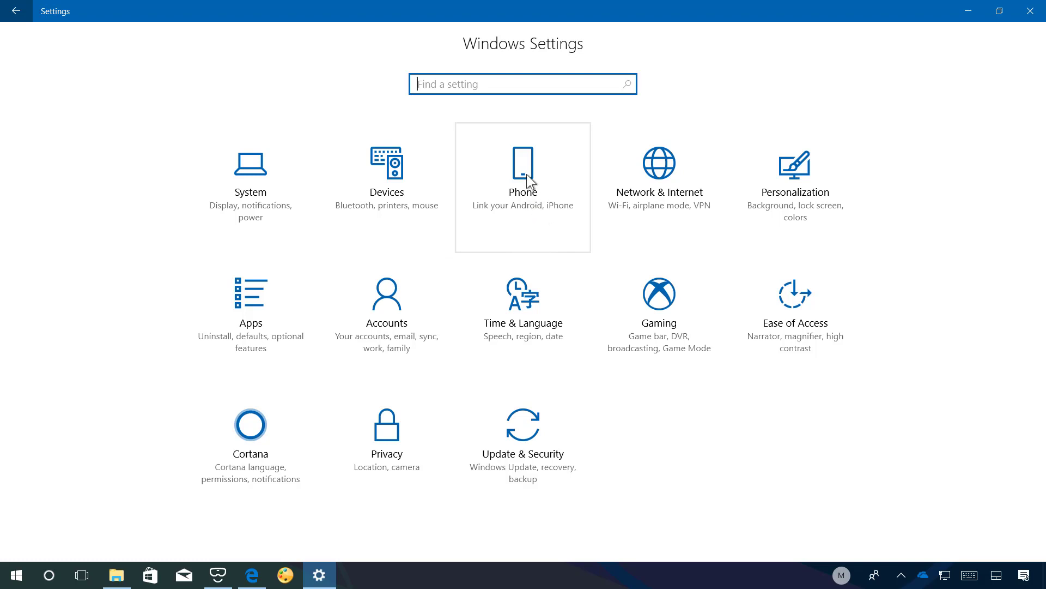
click(522, 167)
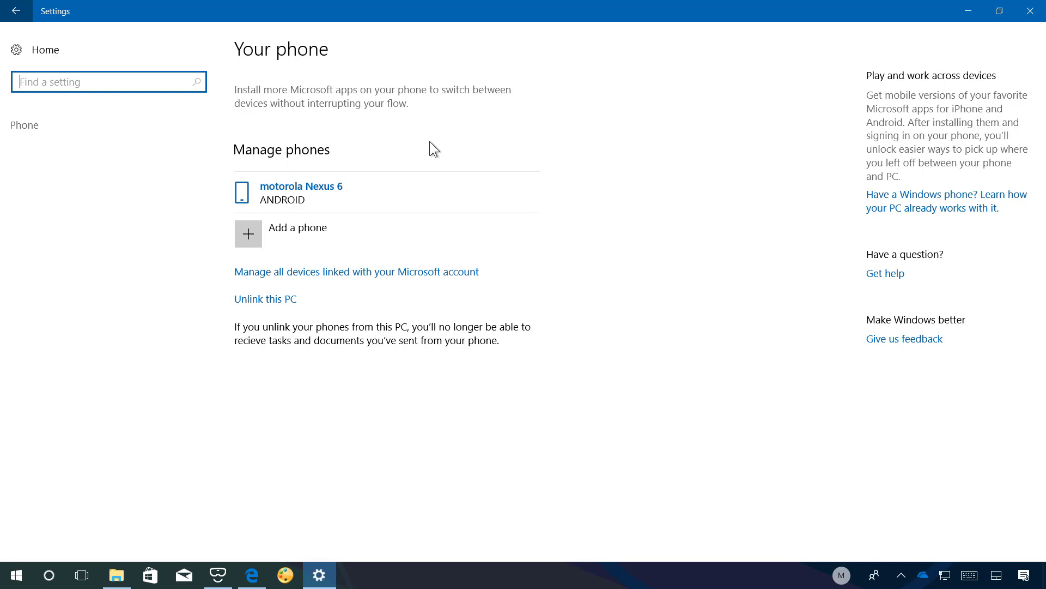
mouse_move(423, 134)
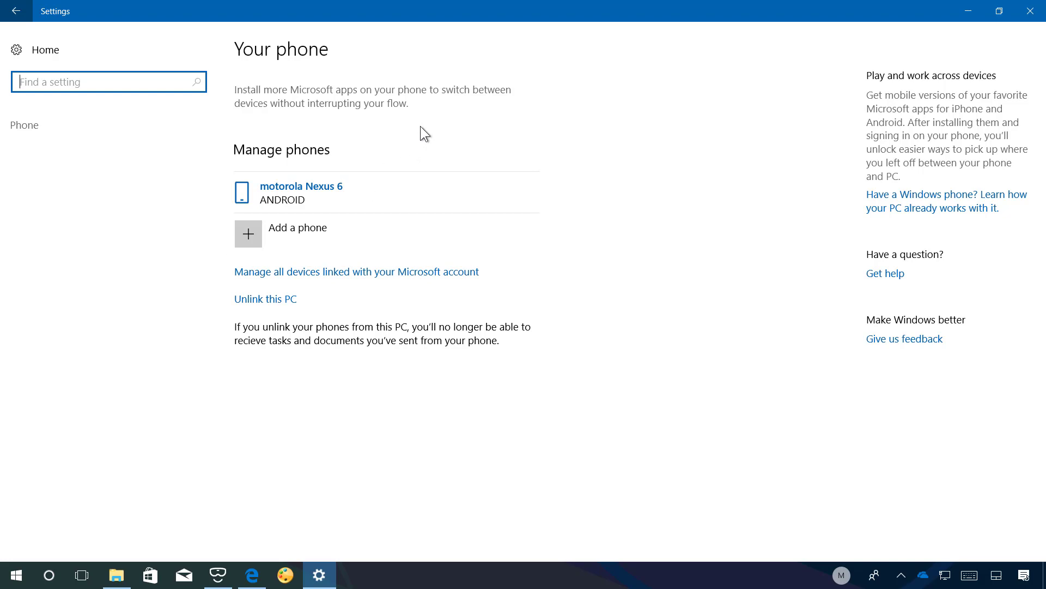
mouse_move(322, 247)
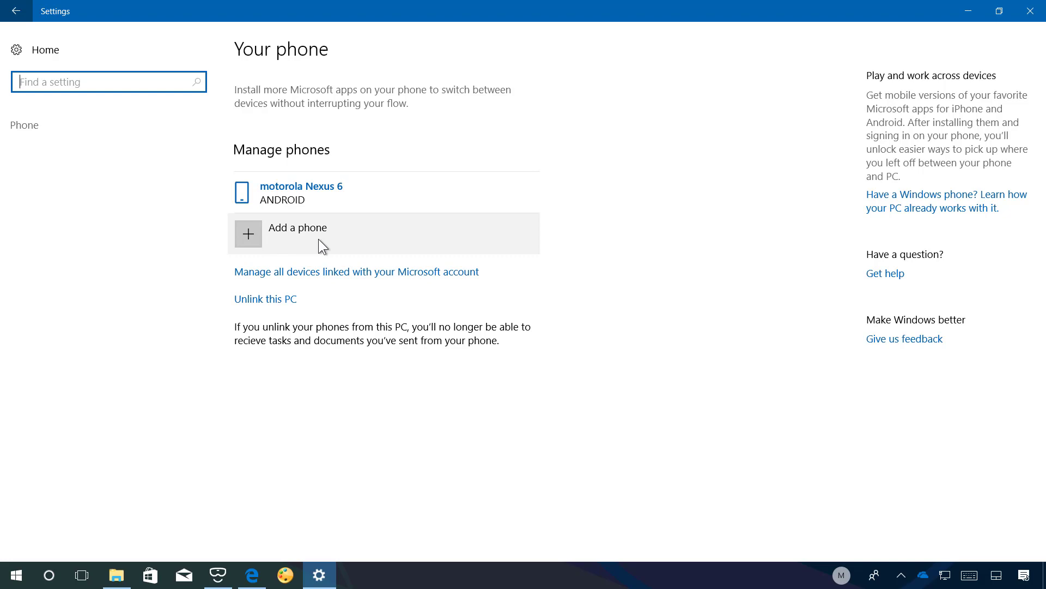
Step: Choose Add a phone to open the 'Link your phone and PC' dialog
click(297, 227)
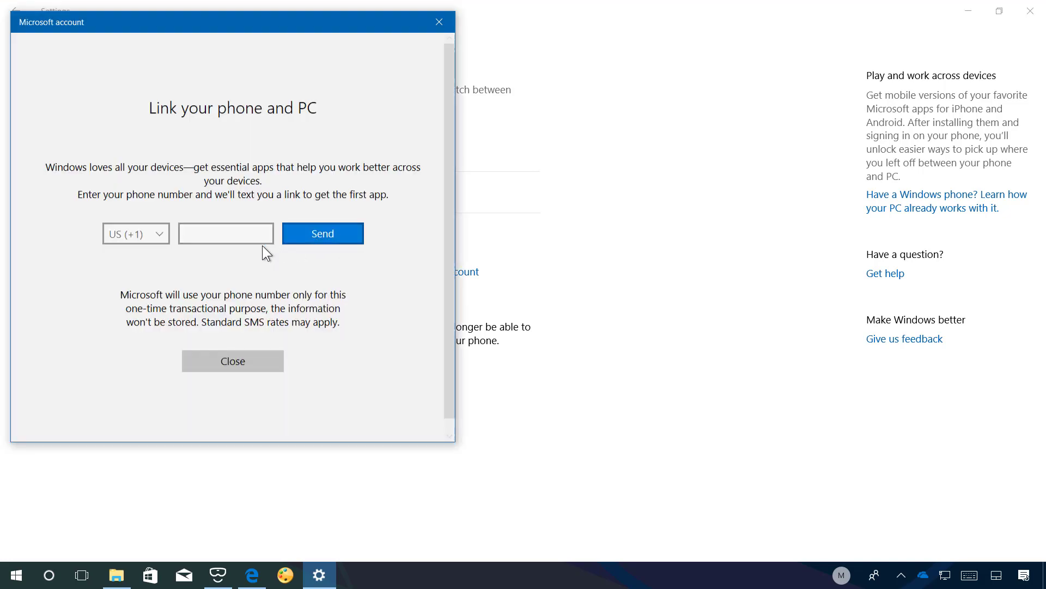
click(226, 233)
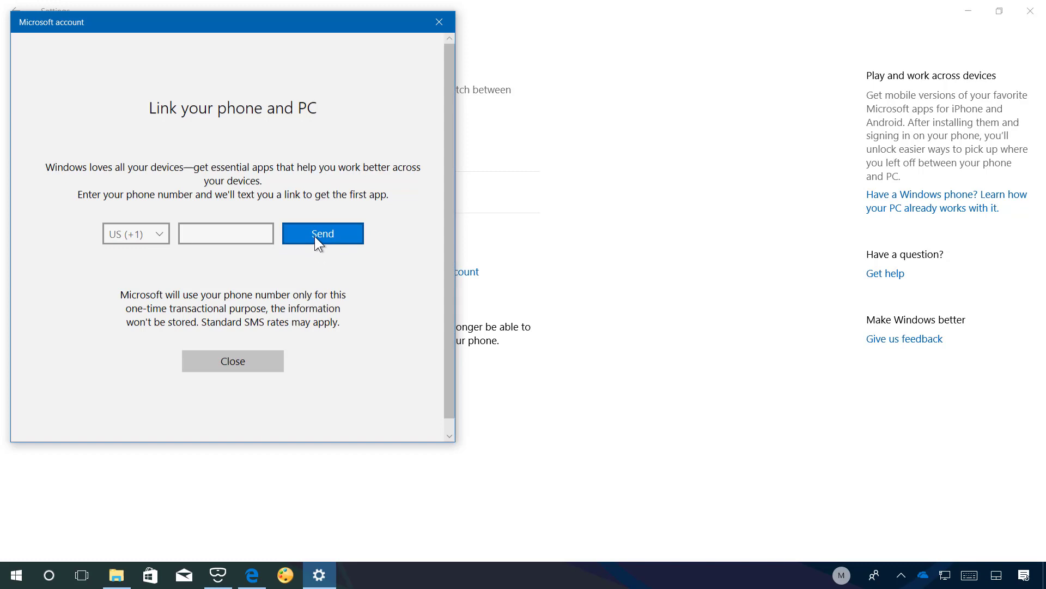
mouse_move(440, 21)
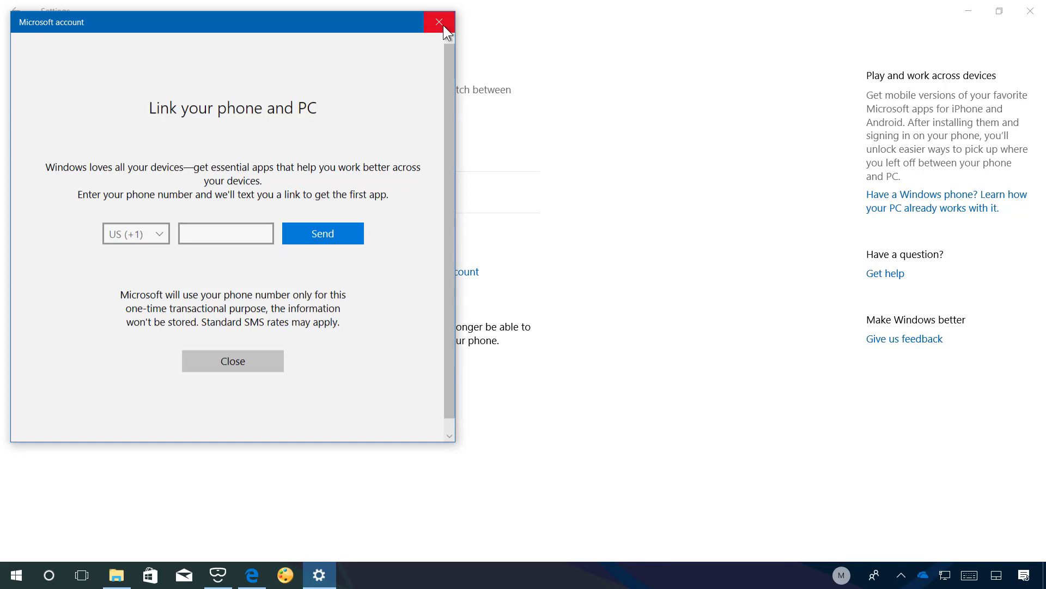
mouse_move(439, 21)
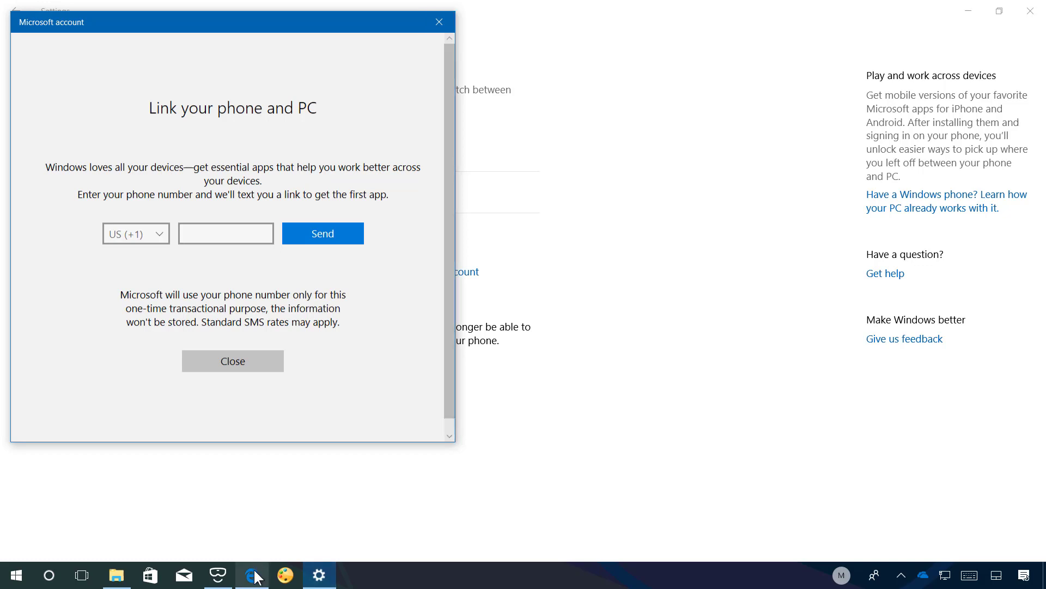
Step: Switch to Edge showing the PUREinfoTech build 16251 article
click(252, 575)
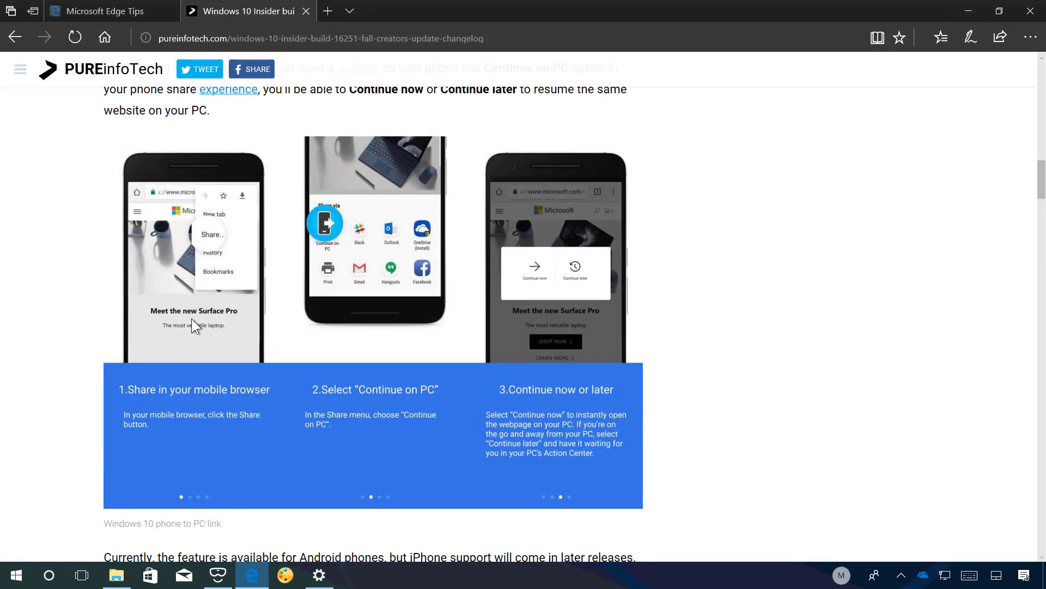
mouse_move(212, 246)
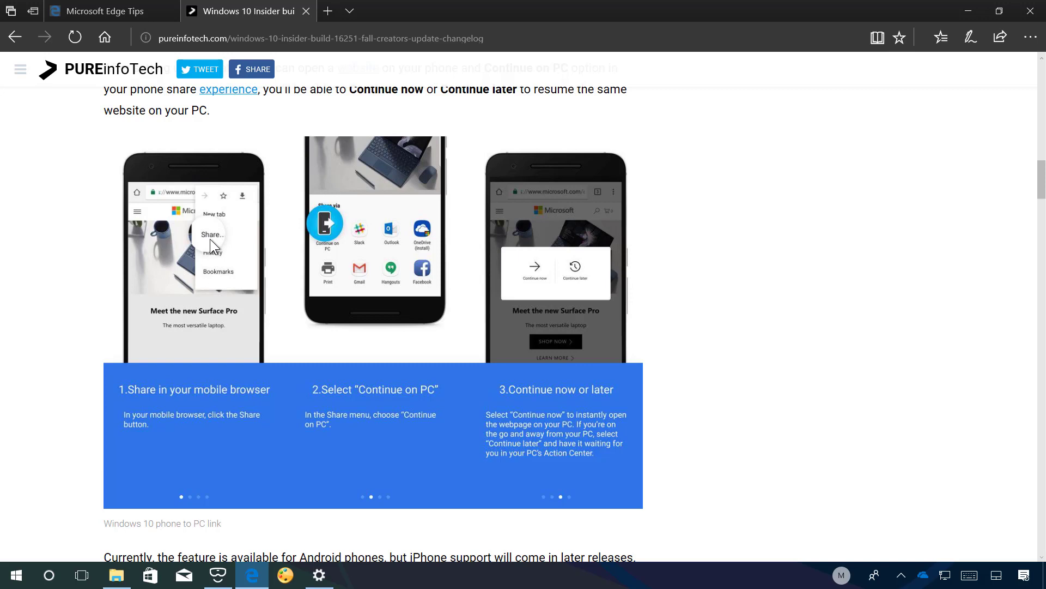
mouse_move(267, 274)
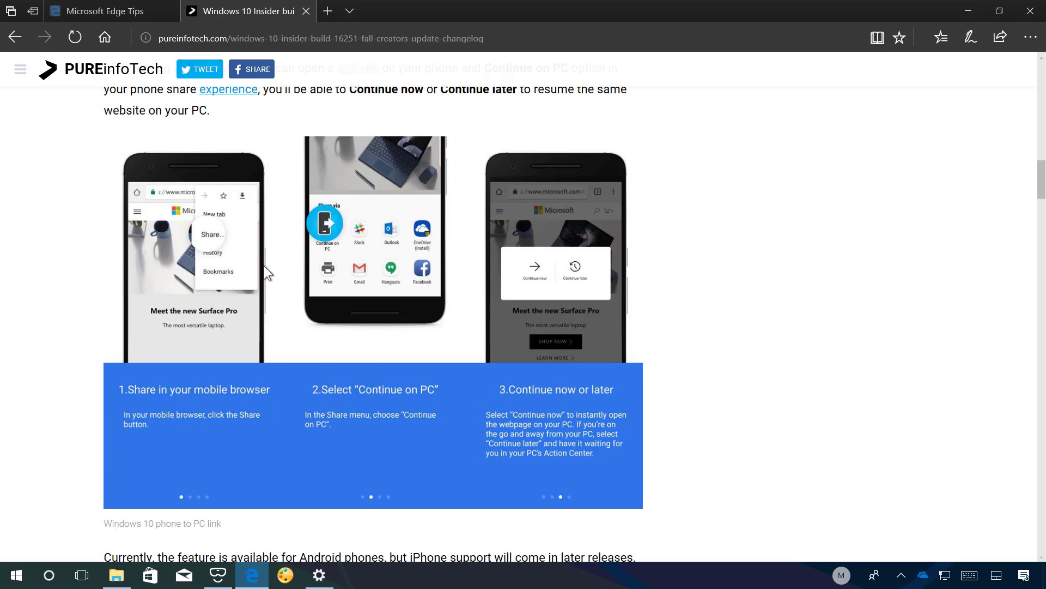
mouse_move(351, 259)
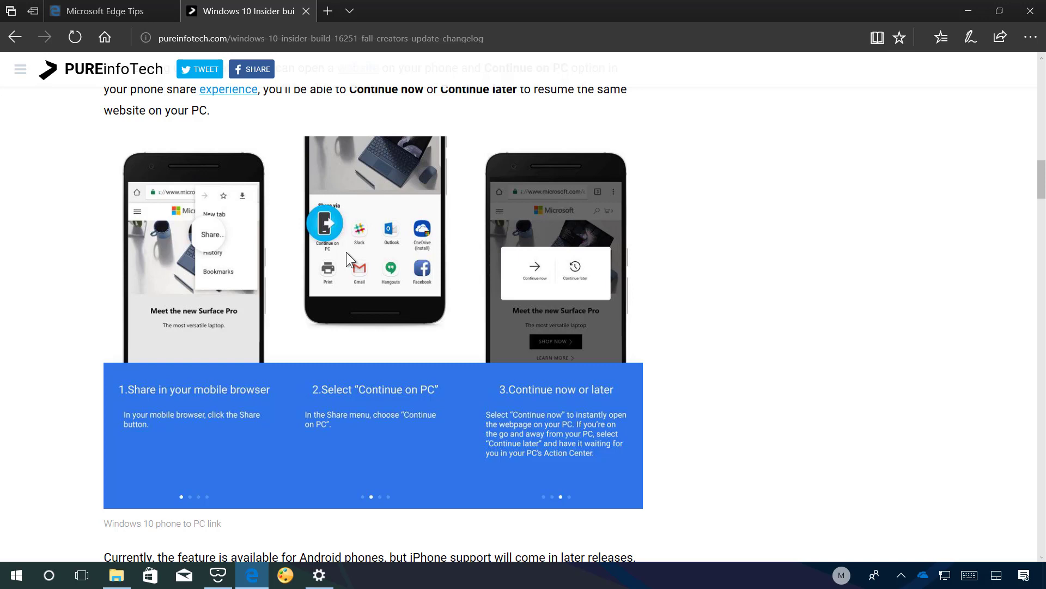
mouse_move(530, 302)
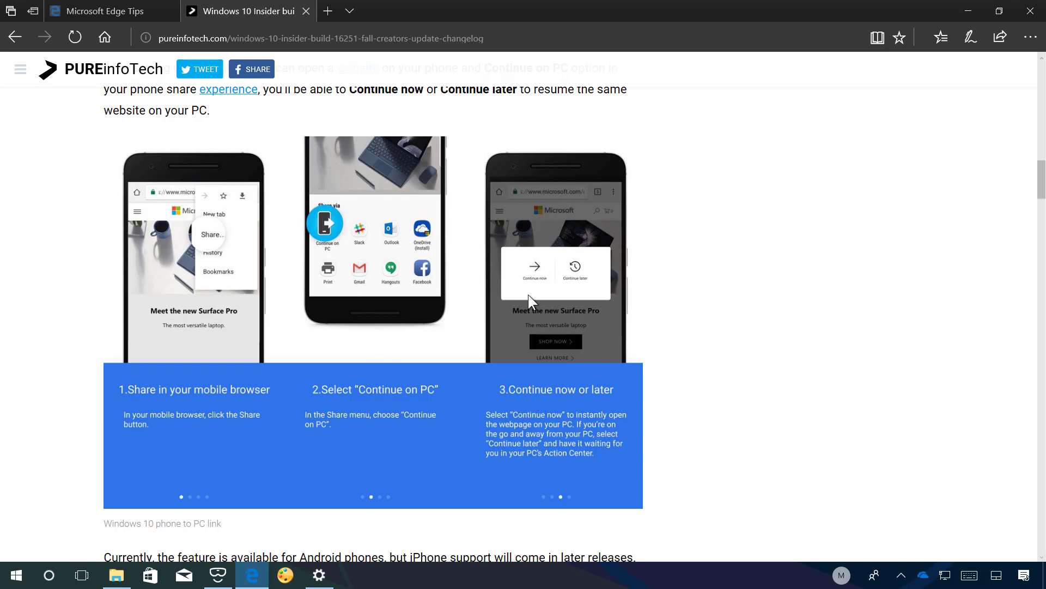
mouse_move(536, 296)
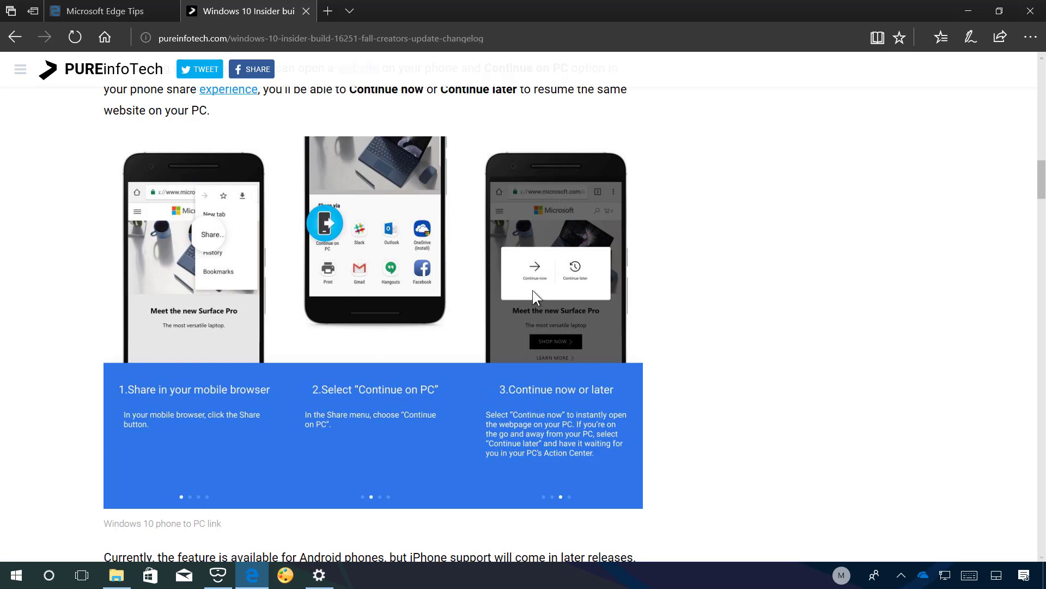
mouse_move(537, 296)
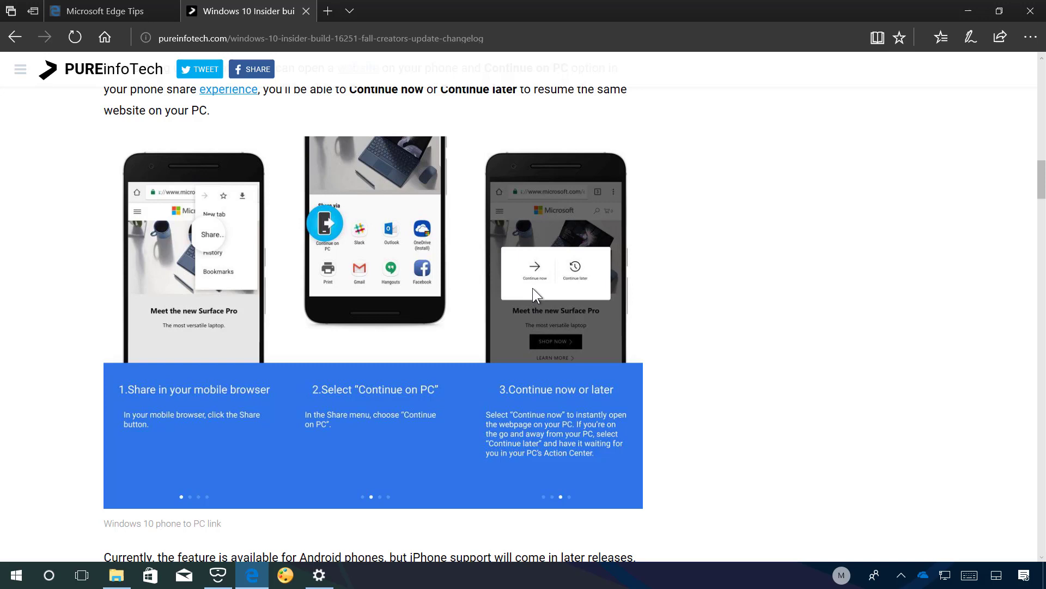
mouse_move(571, 302)
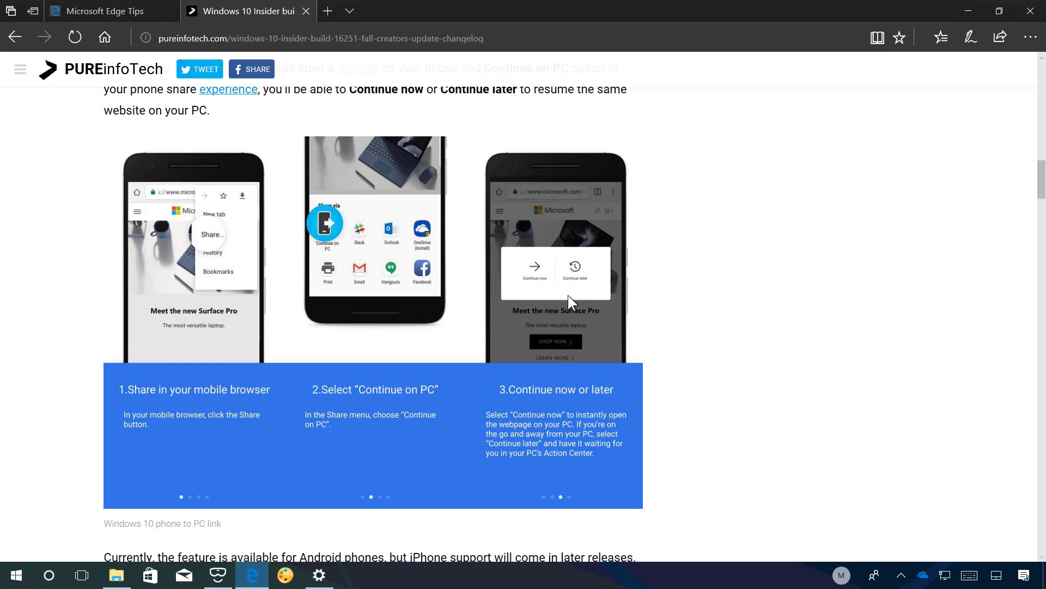
mouse_move(576, 297)
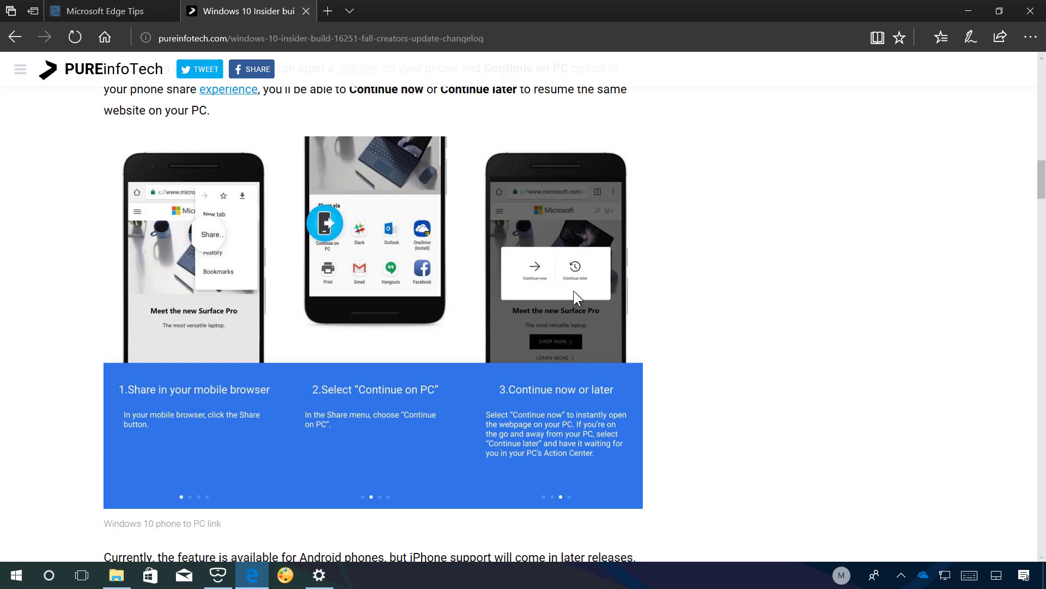
mouse_move(499, 295)
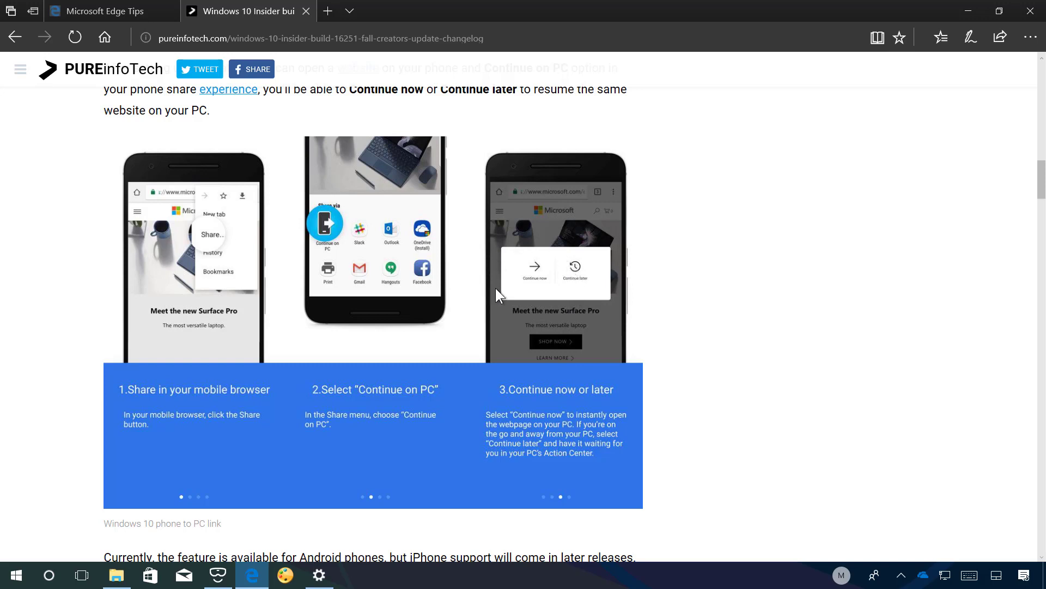
mouse_move(590, 314)
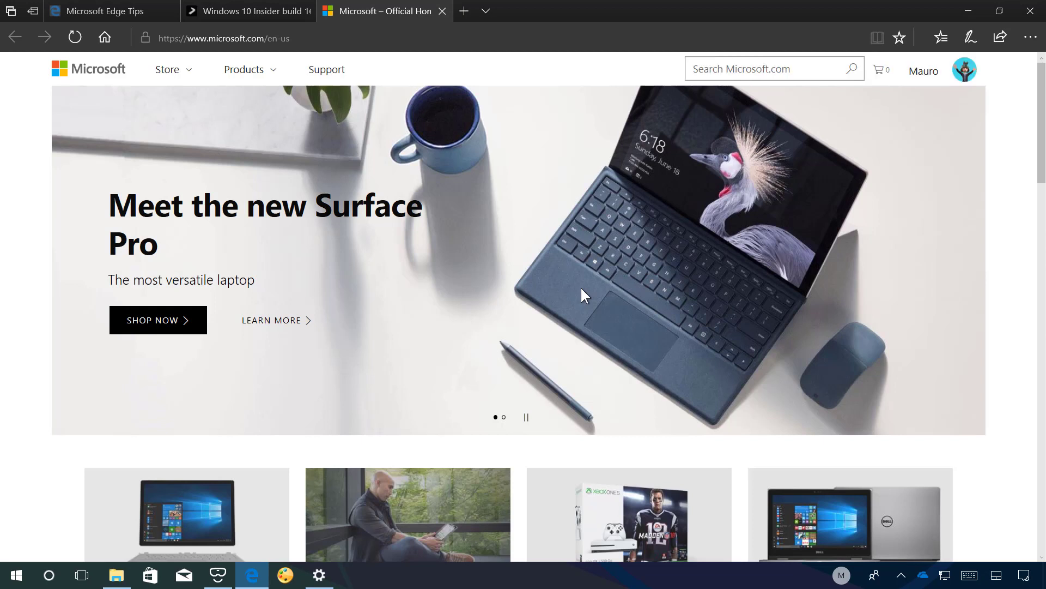
mouse_move(565, 260)
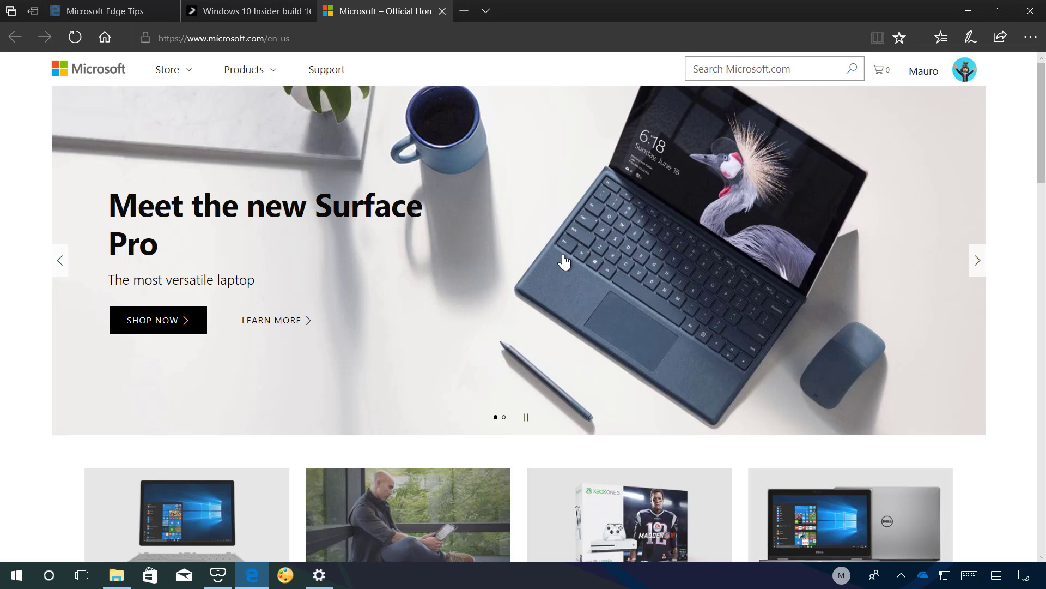
mouse_move(568, 269)
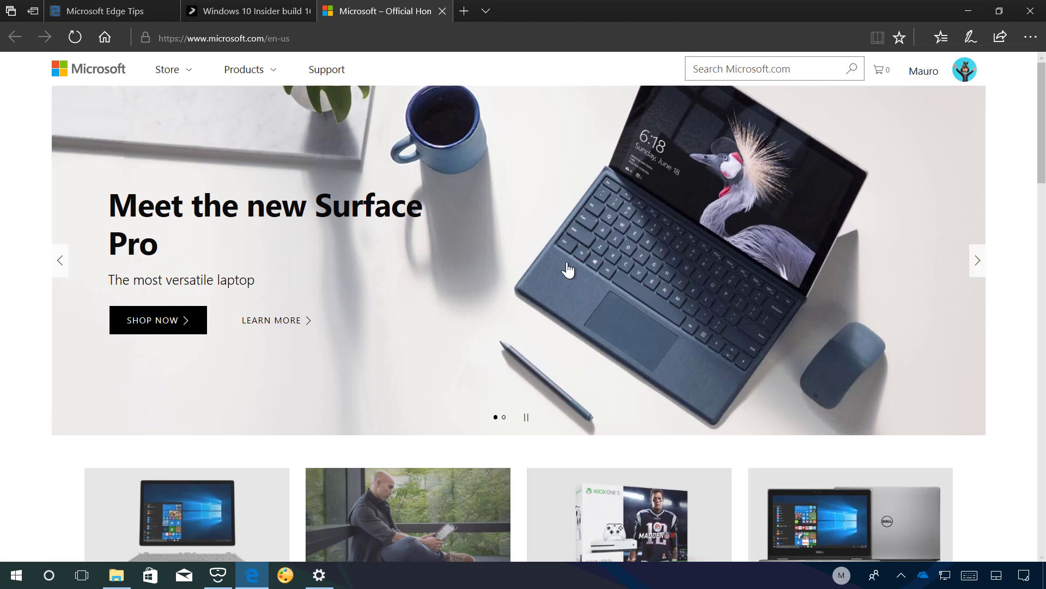
mouse_move(1020, 467)
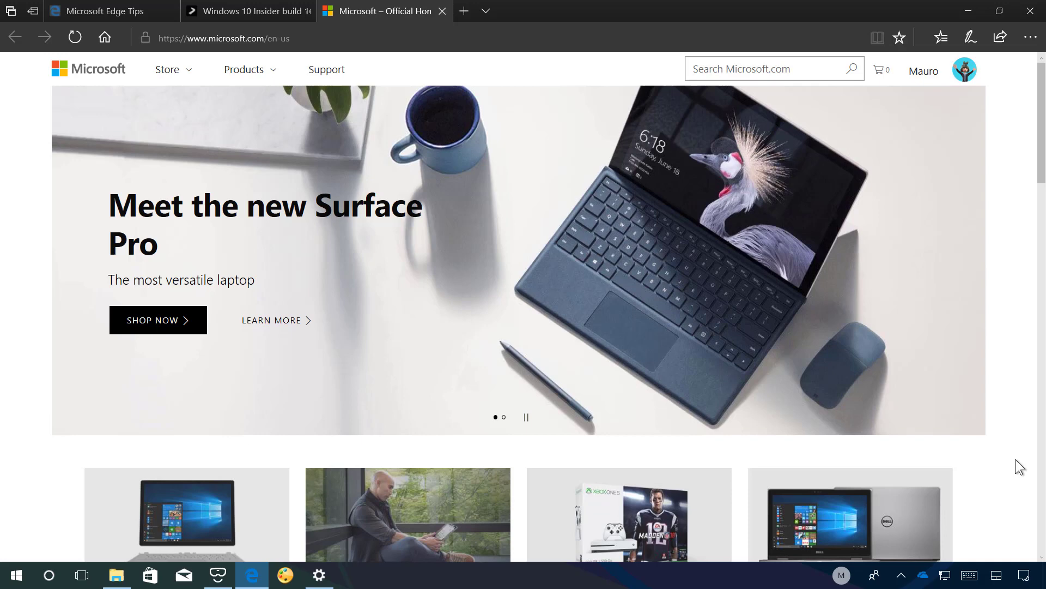
Step: Bring the Windows Settings window back to the front
click(319, 574)
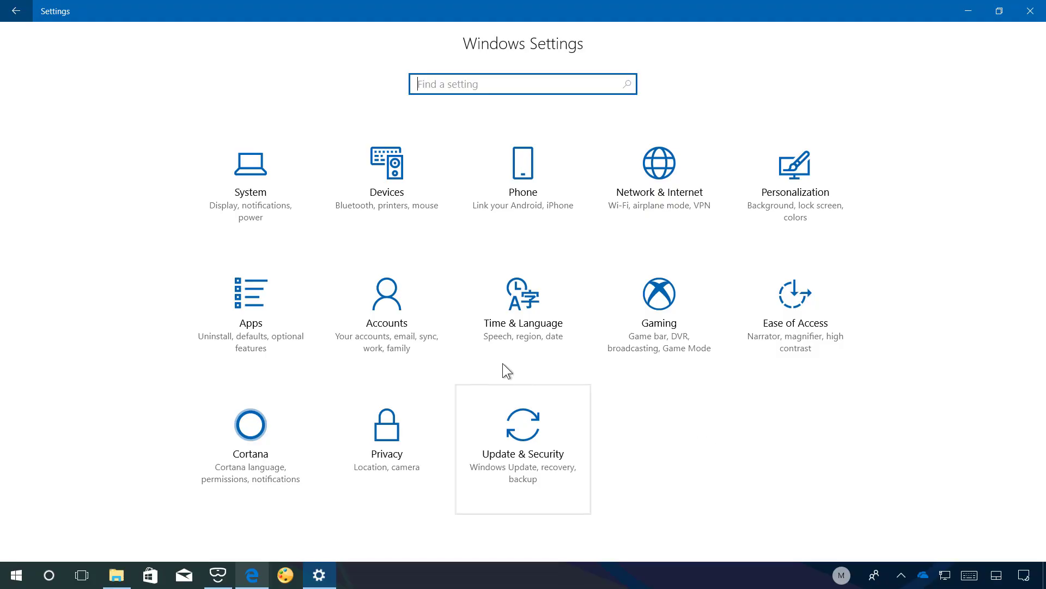
mouse_move(386, 300)
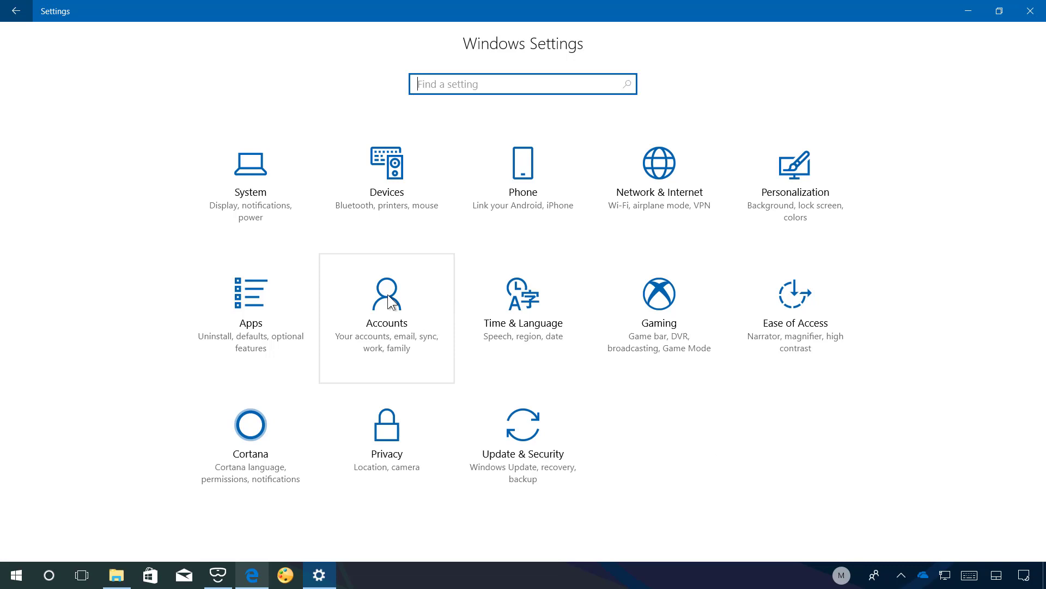
Step: Go to Accounts and choose Sign-in options in Settings
click(386, 296)
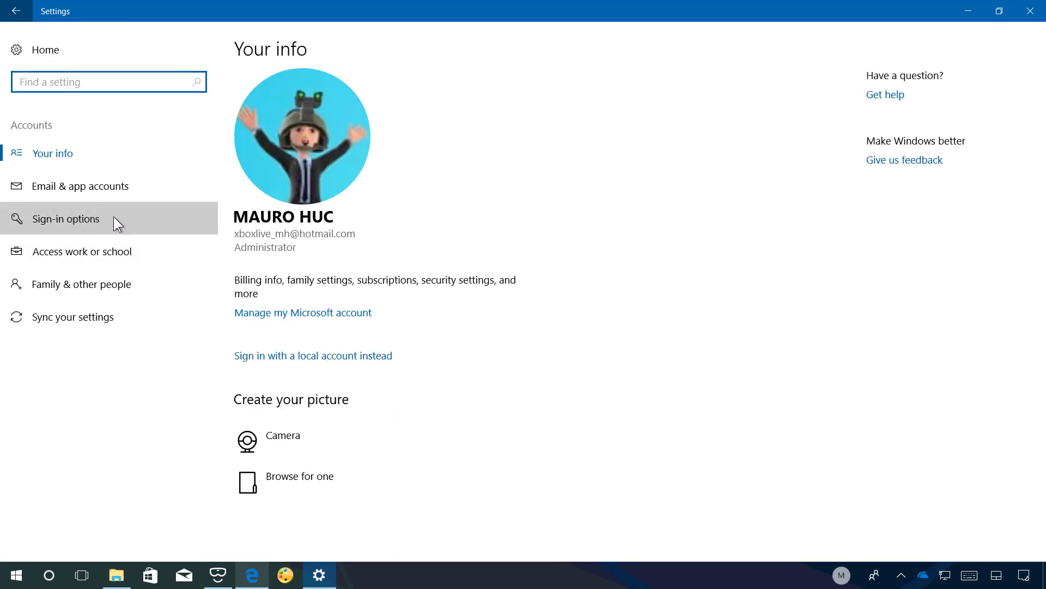
click(65, 218)
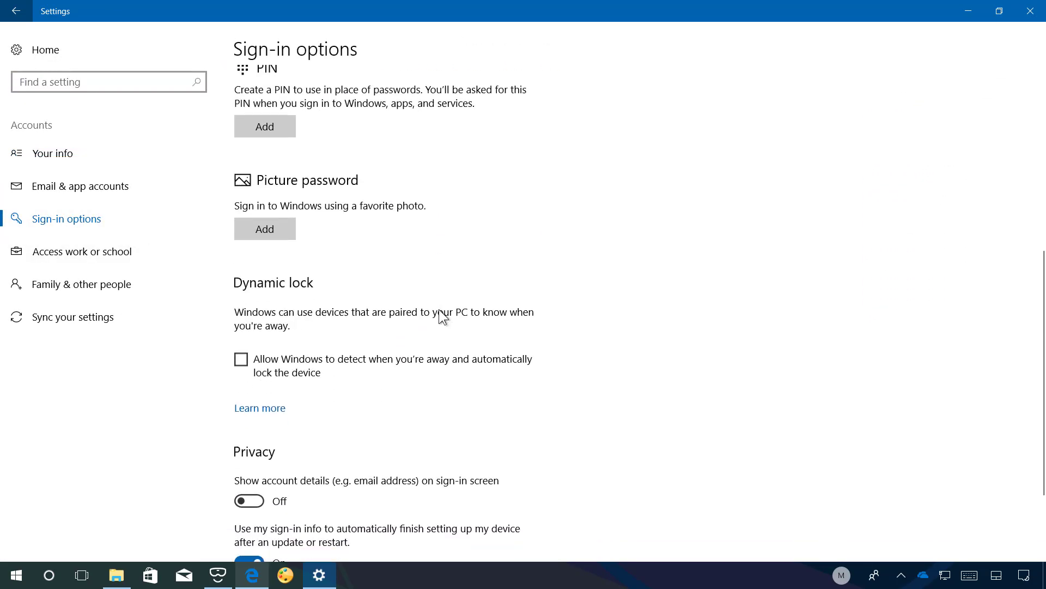
Step: Scroll to the sign-in Privacy section, then launch Command Prompt as administrator, approving UAC
scroll(down, 3)
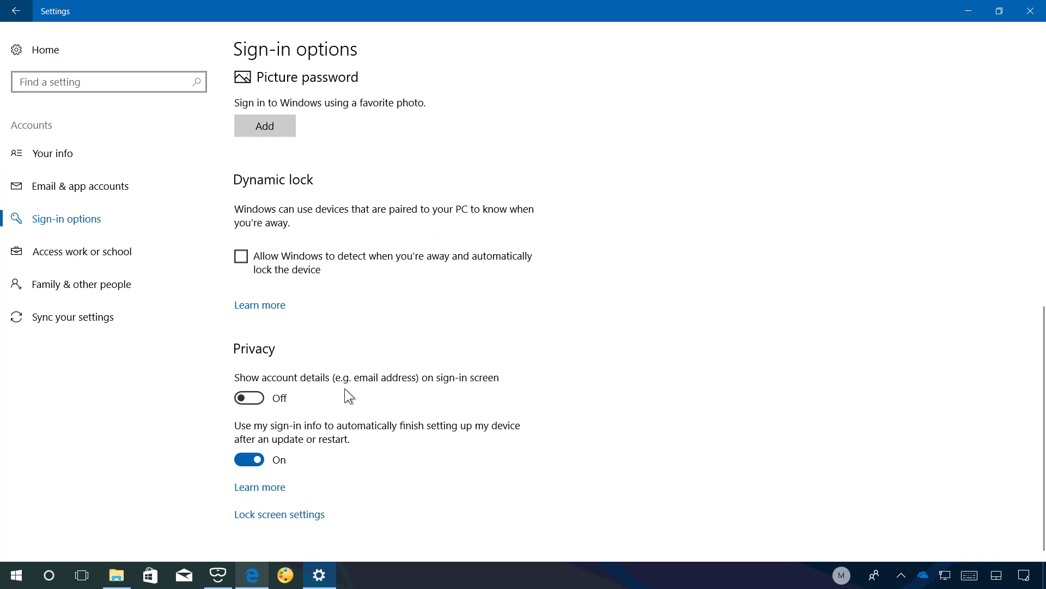
mouse_move(248, 440)
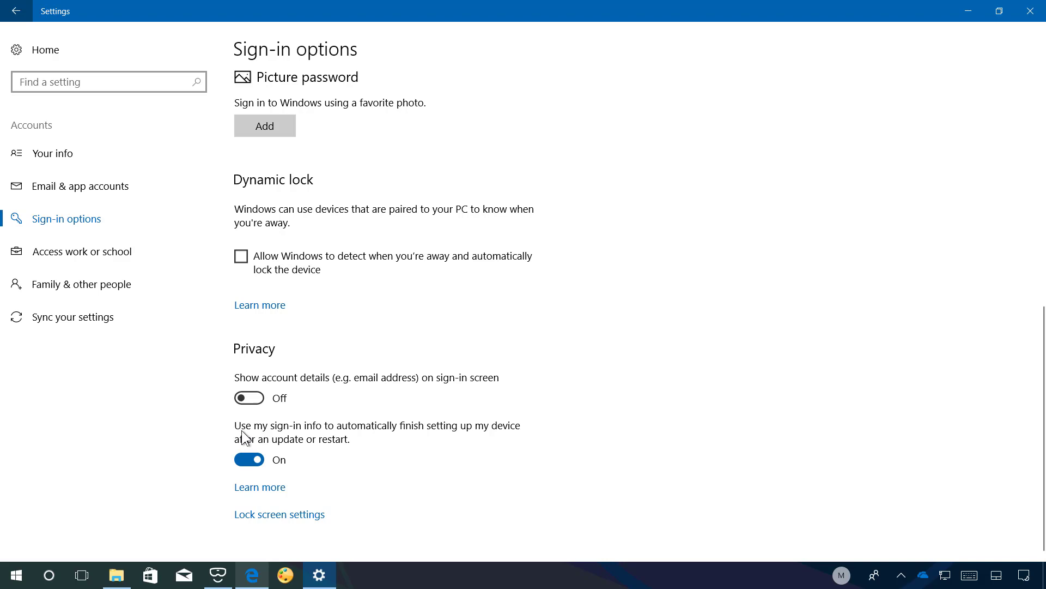
mouse_move(367, 434)
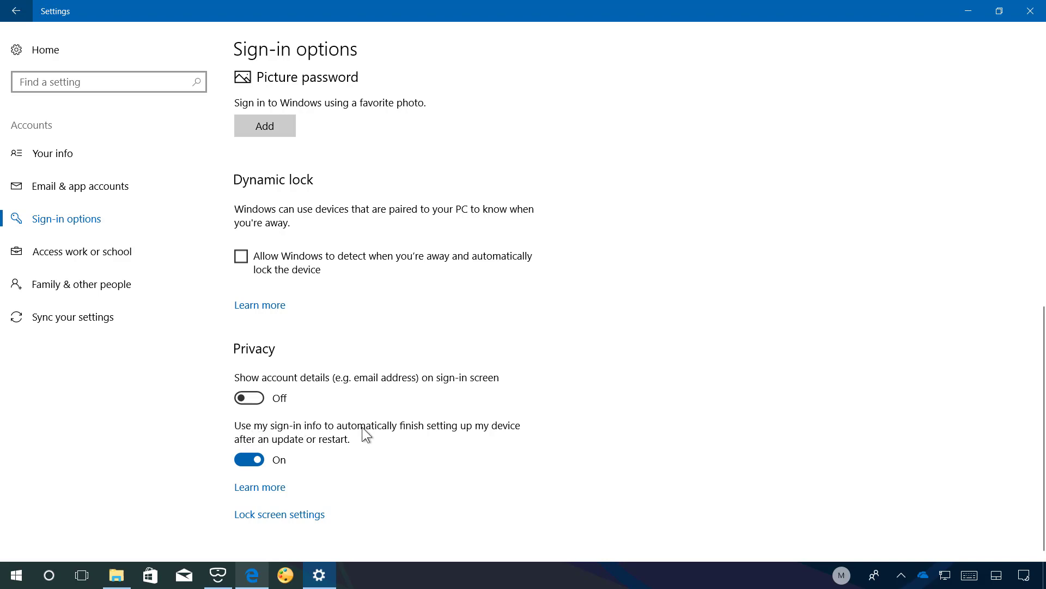
mouse_move(527, 443)
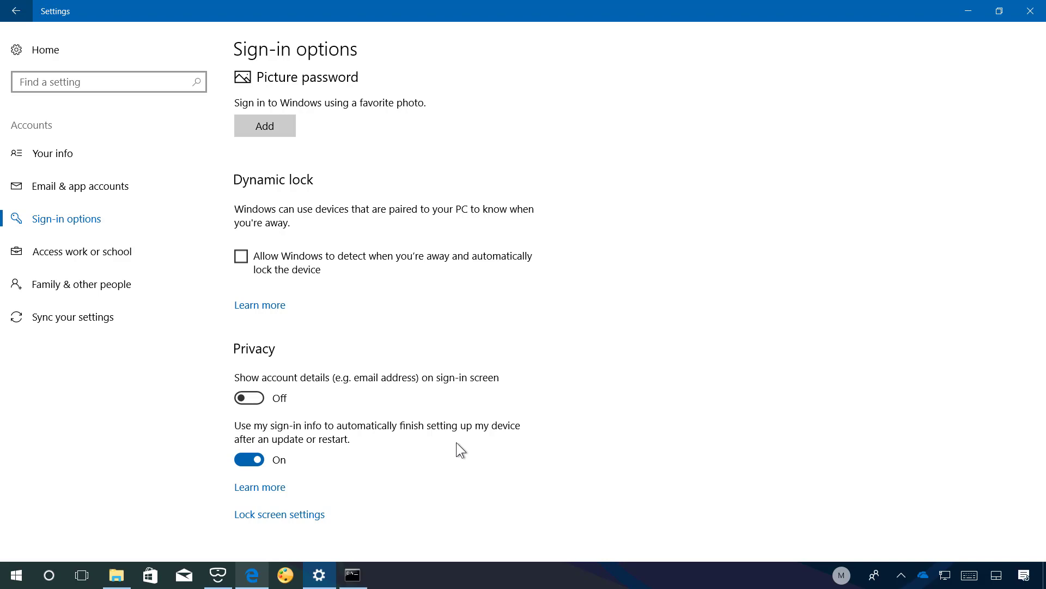
mouse_move(375, 475)
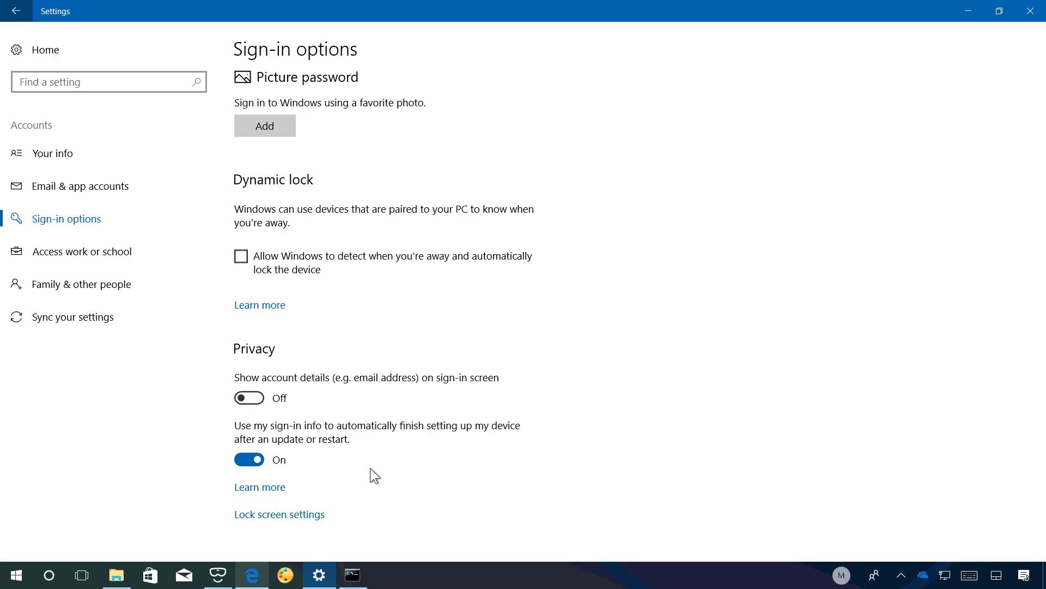
mouse_move(583, 460)
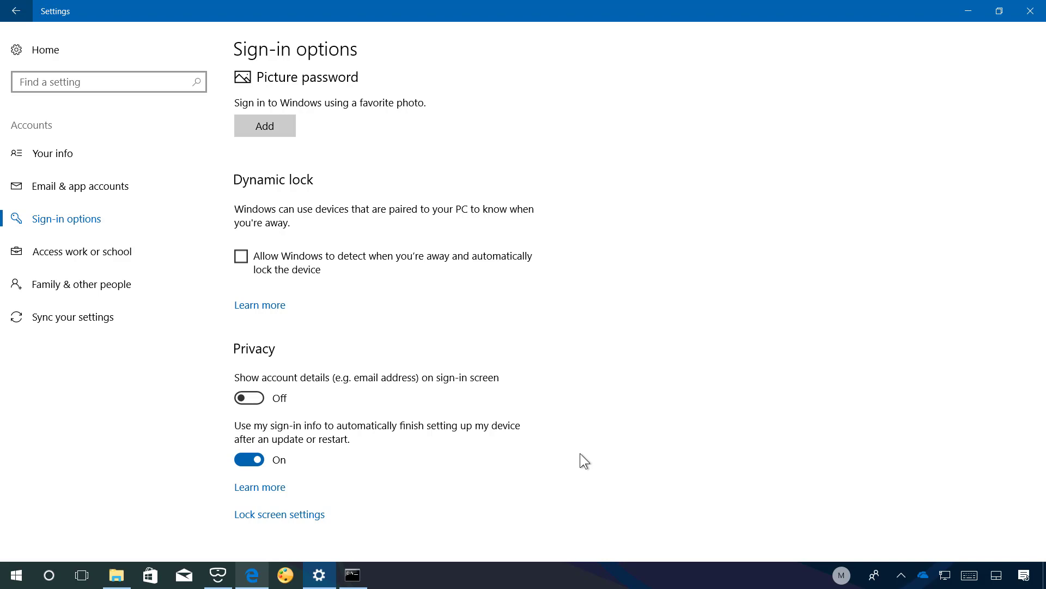
mouse_move(574, 395)
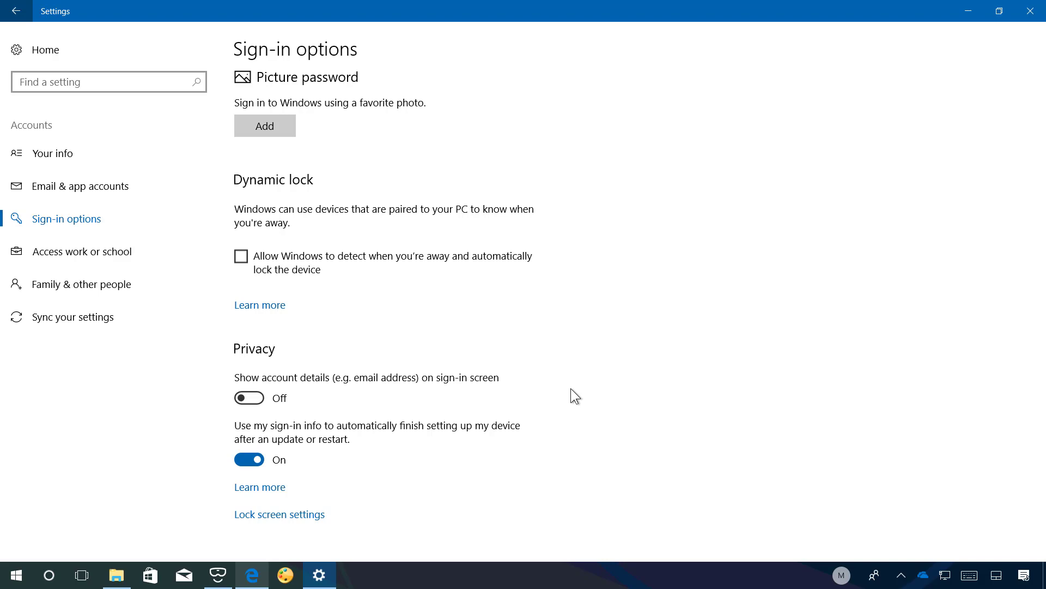
click(15, 575)
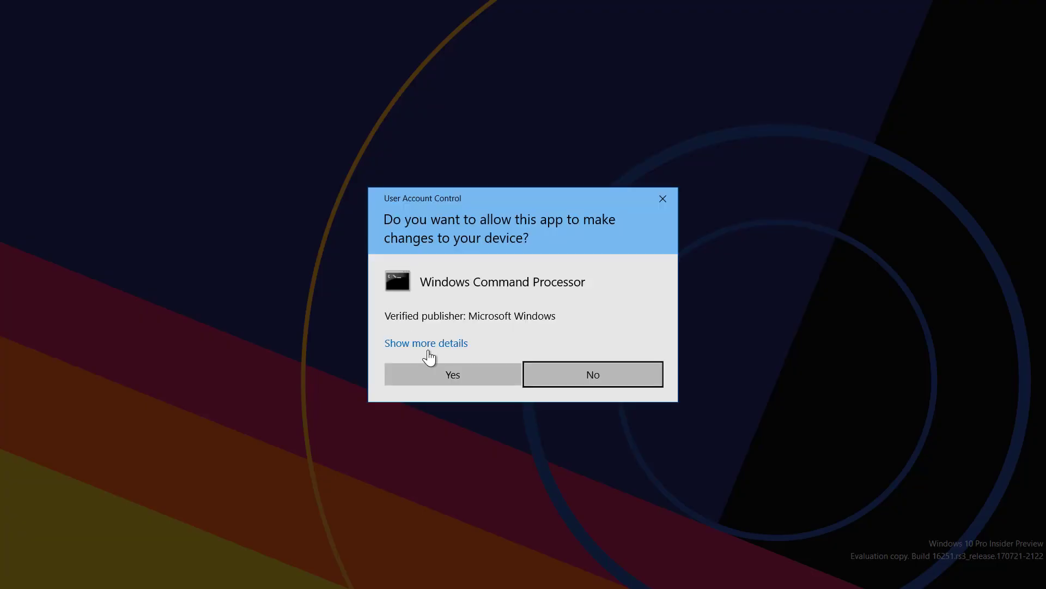
click(452, 374)
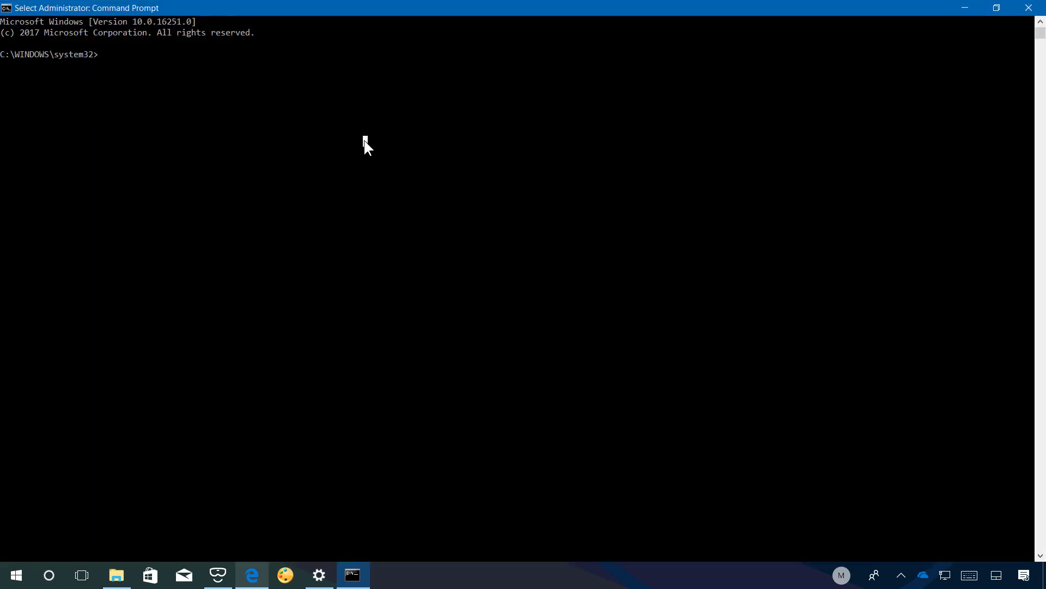
Step: Run 'shutdown /?' to list the shutdown command's options
text(shu)
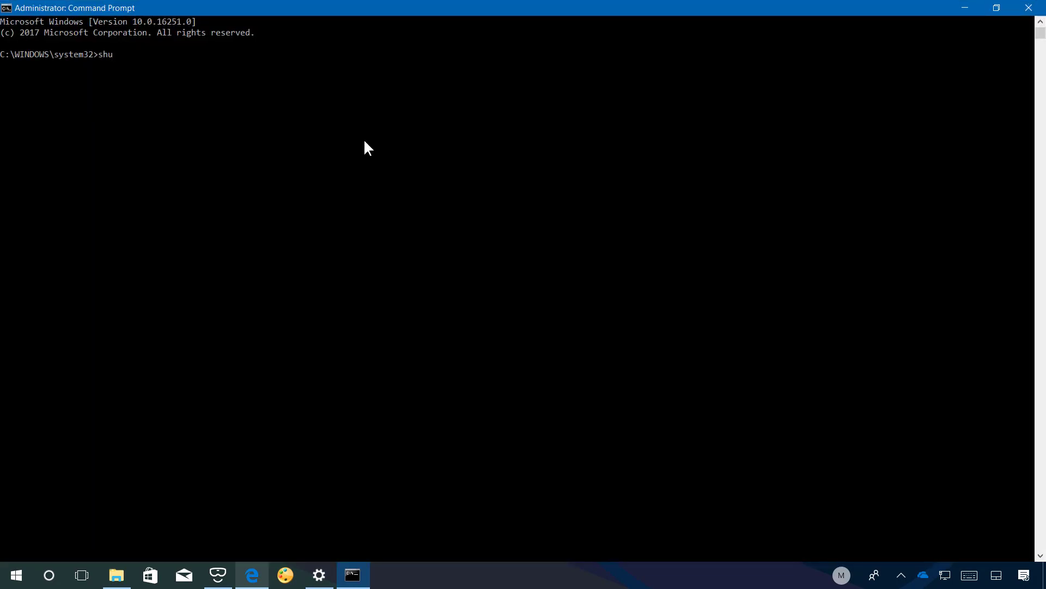
text(tdown)
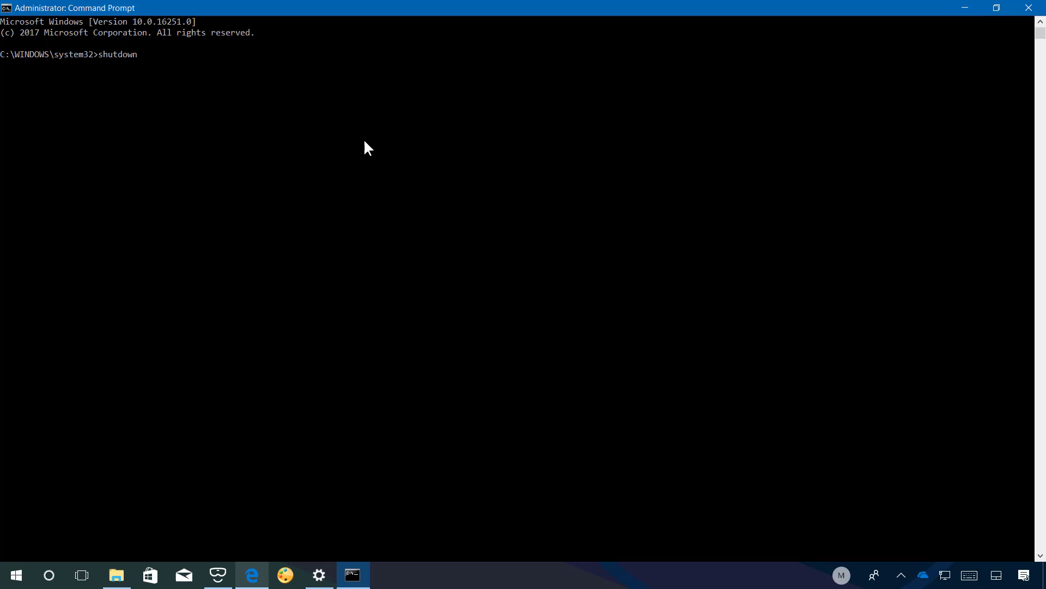
text(/?)
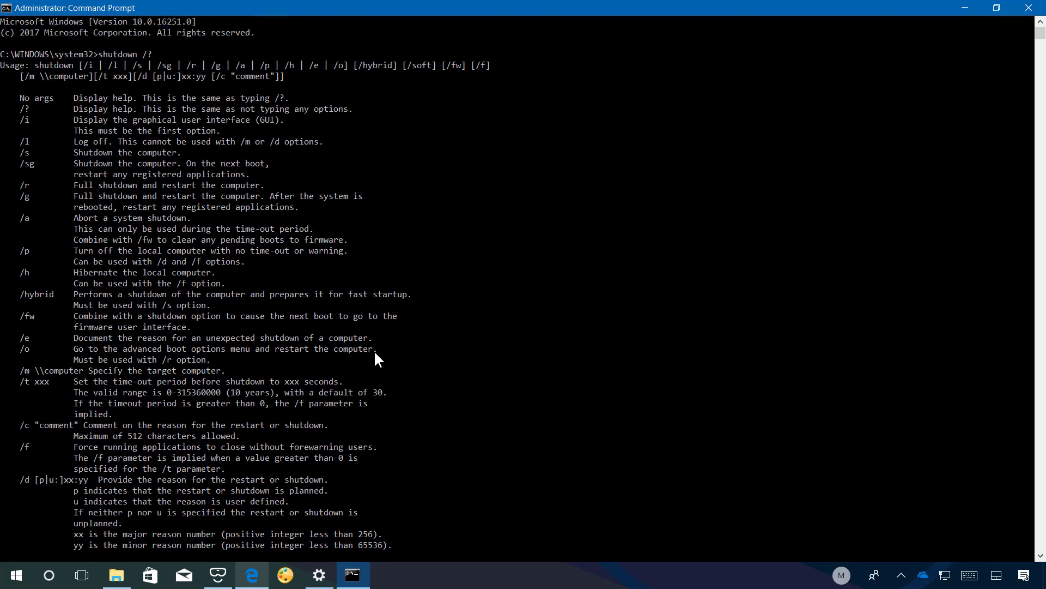
mouse_move(127, 212)
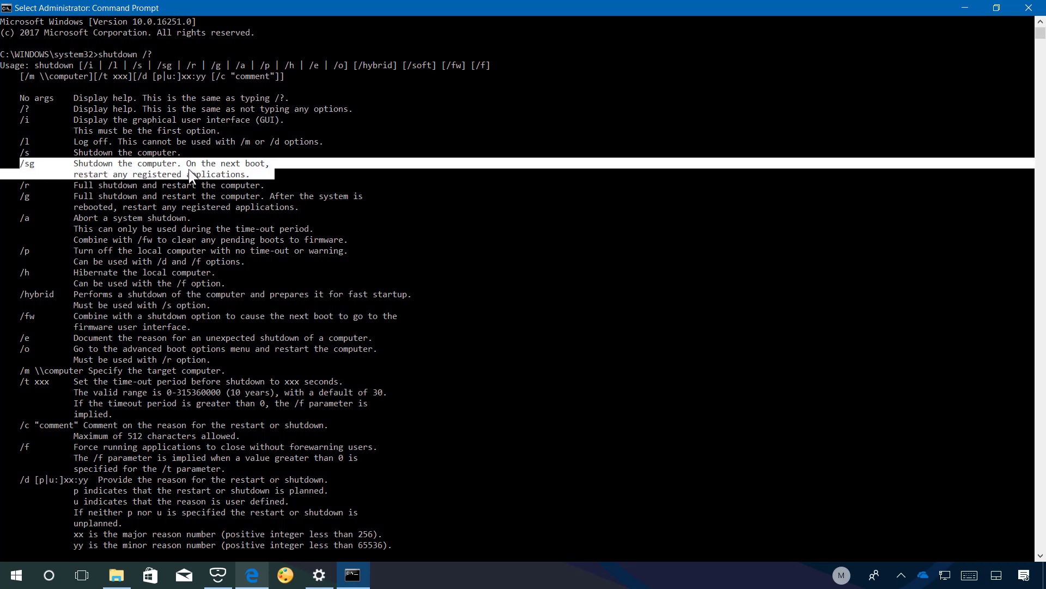
mouse_move(122, 184)
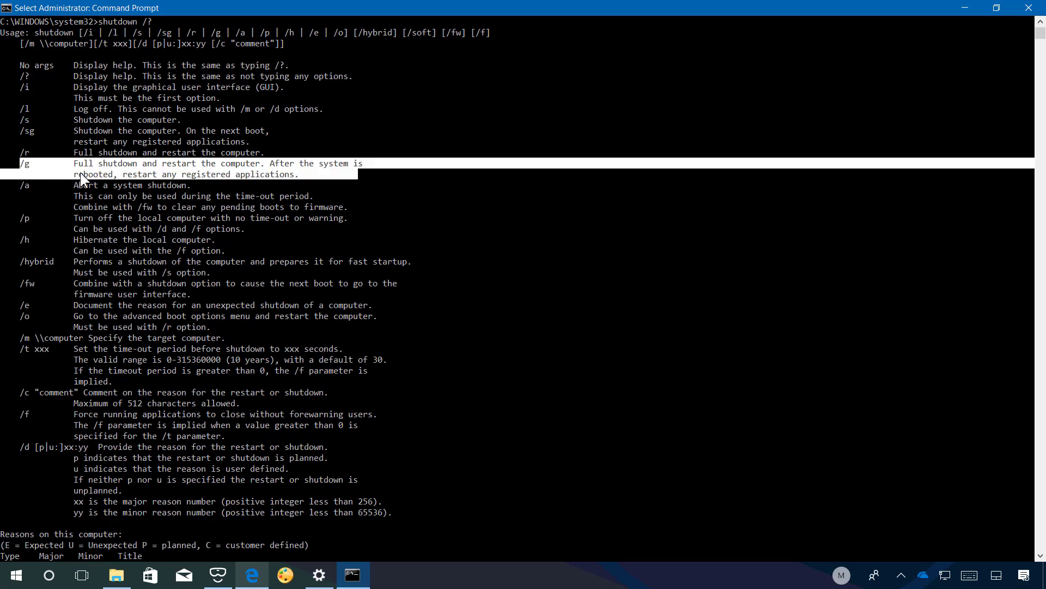
mouse_move(100, 174)
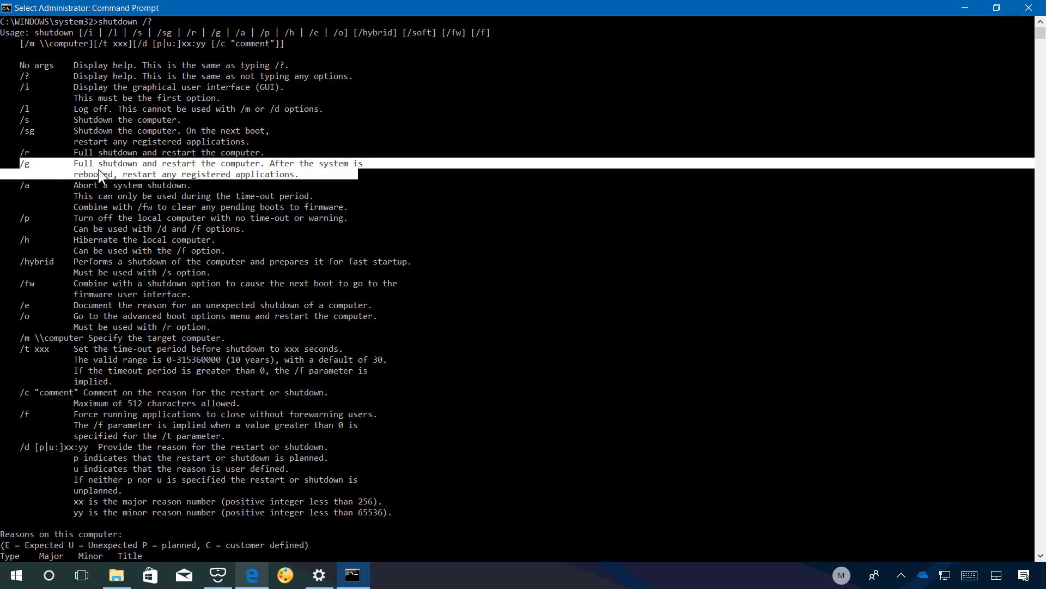
mouse_move(185, 174)
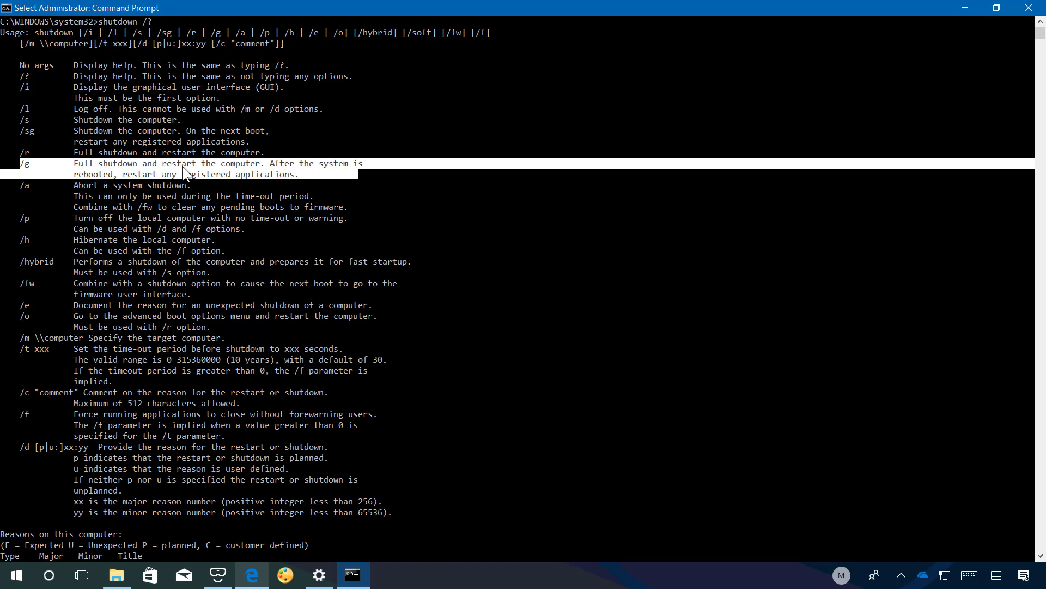
mouse_move(149, 187)
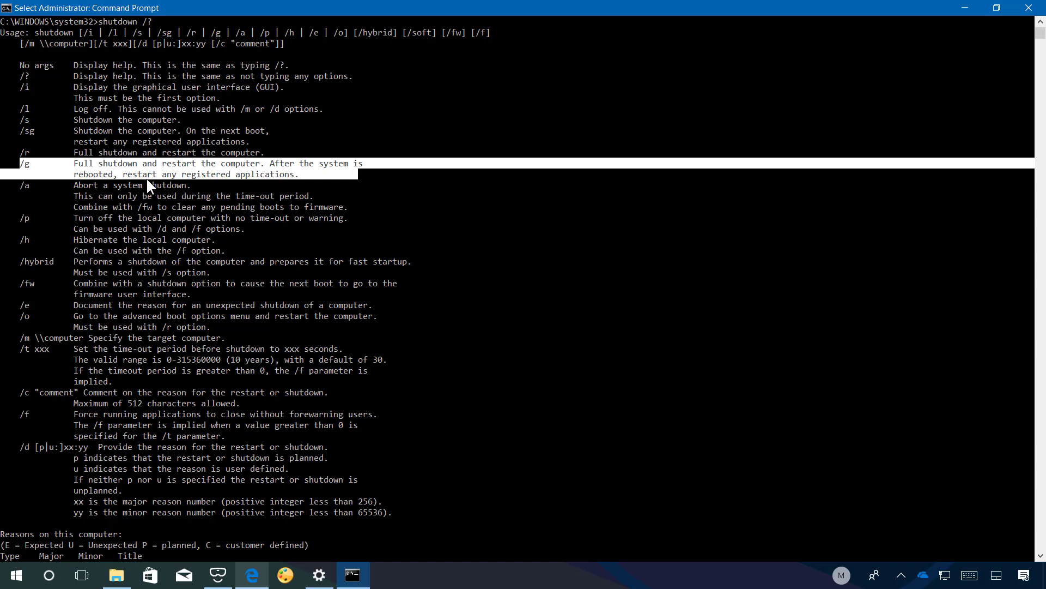
mouse_move(185, 185)
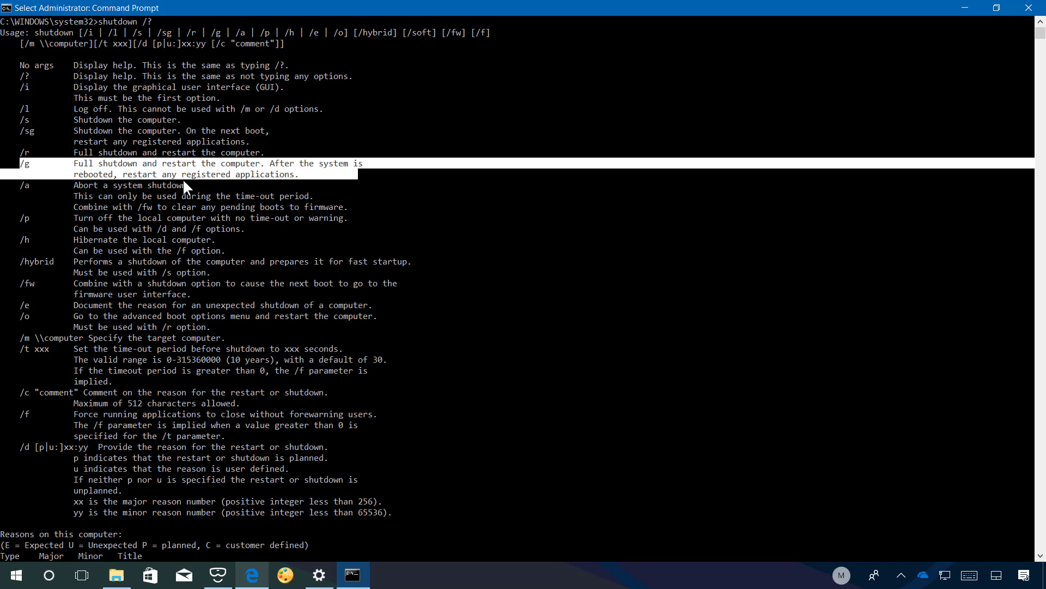
mouse_move(230, 173)
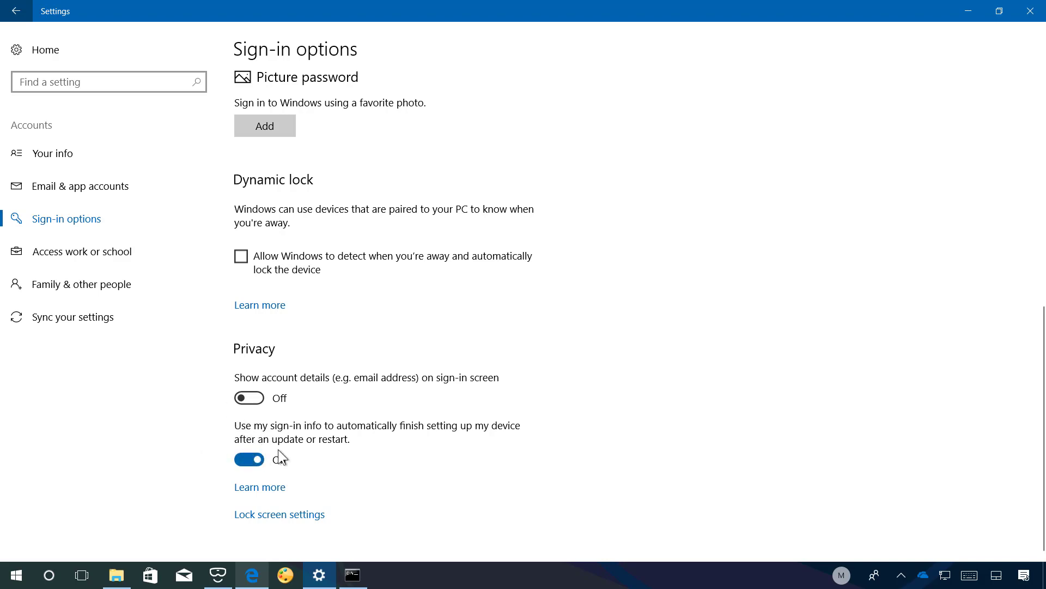
Step: Switch off 'Use my sign-in info to automatically finish setting up my device' and go Home
click(249, 459)
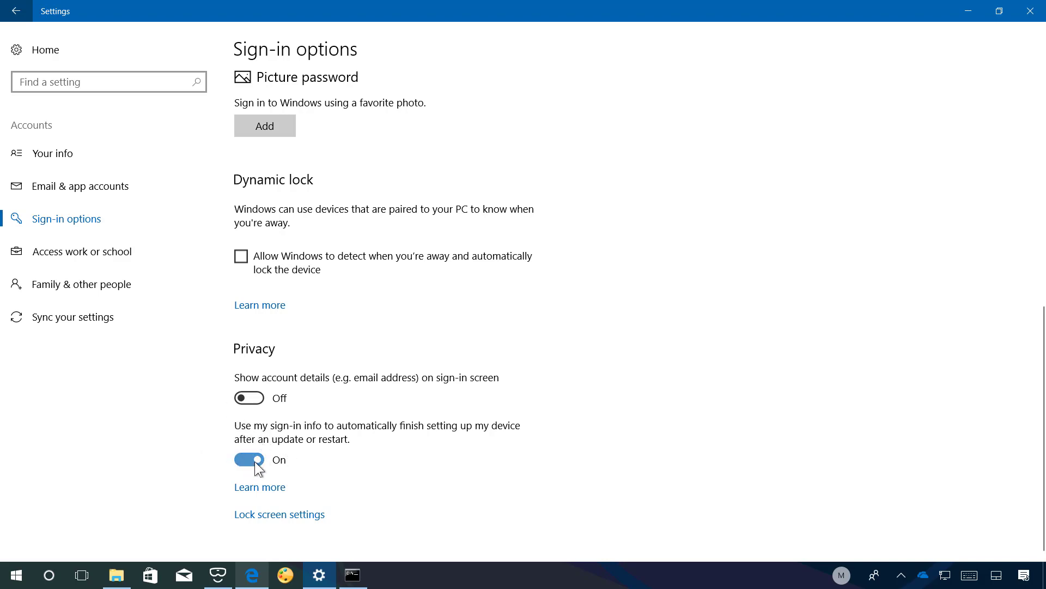
click(249, 459)
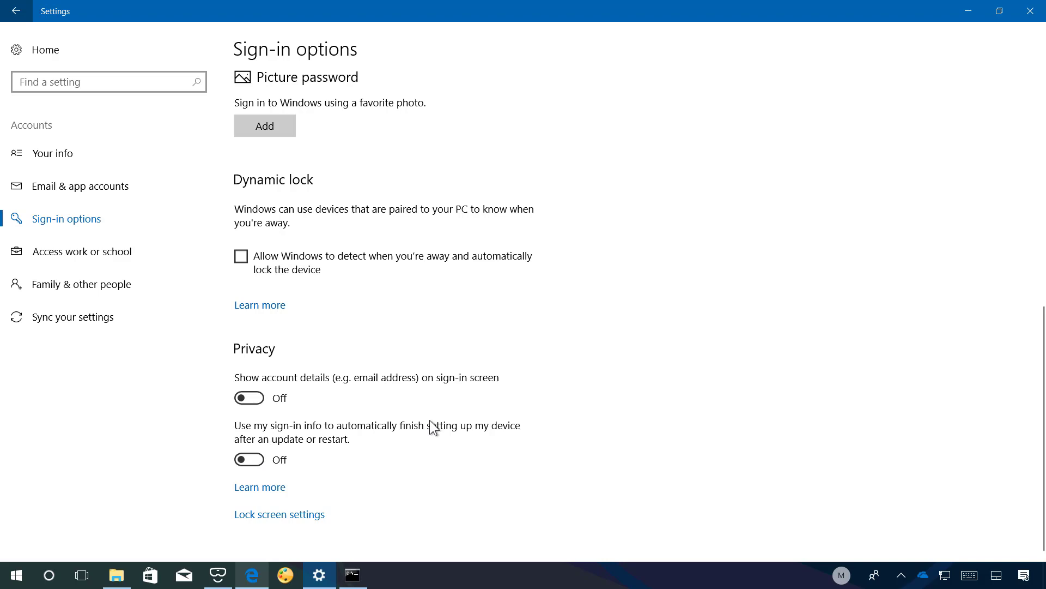
click(249, 459)
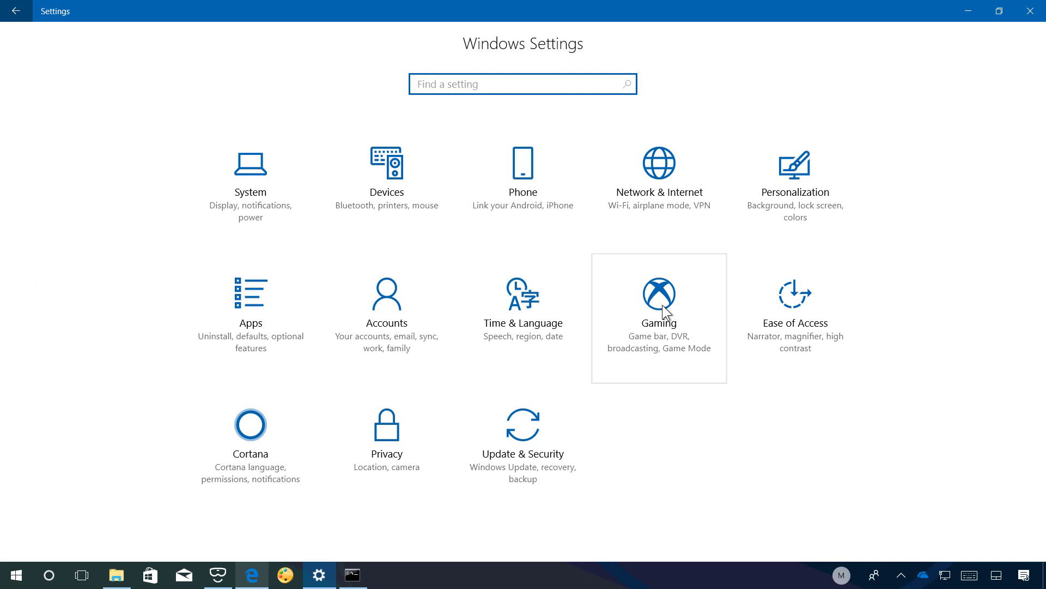
Step: Go to Gaming settings and view the TruePlay page, where TruePlay is off
click(658, 295)
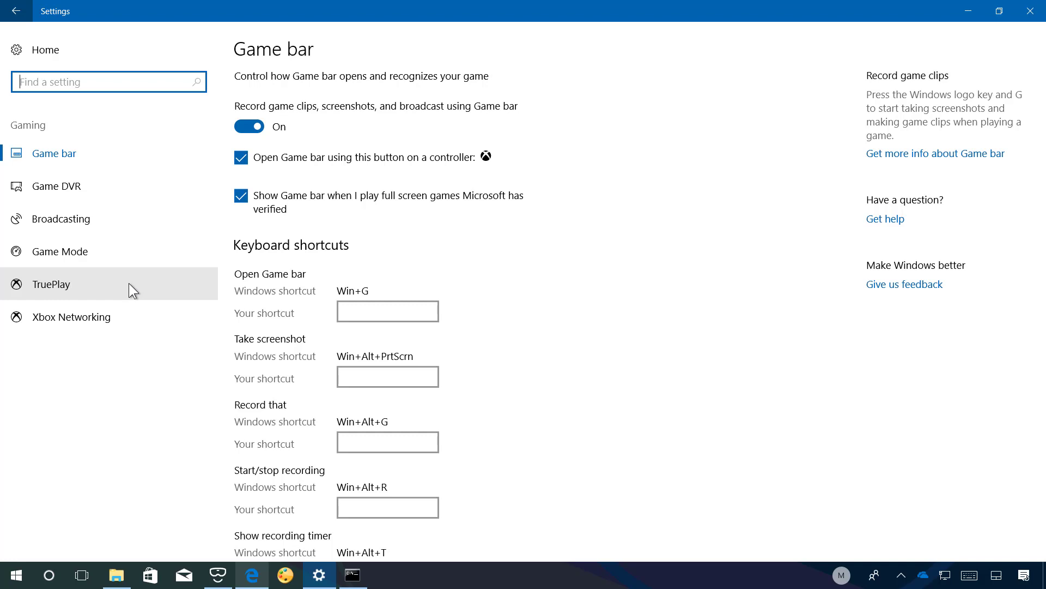
click(51, 284)
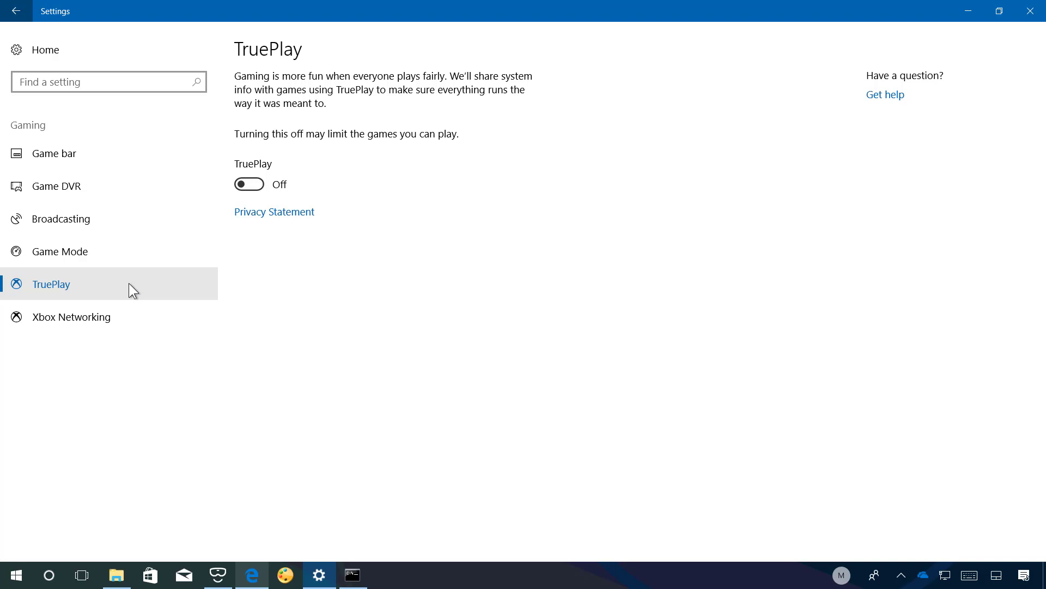
mouse_move(98, 292)
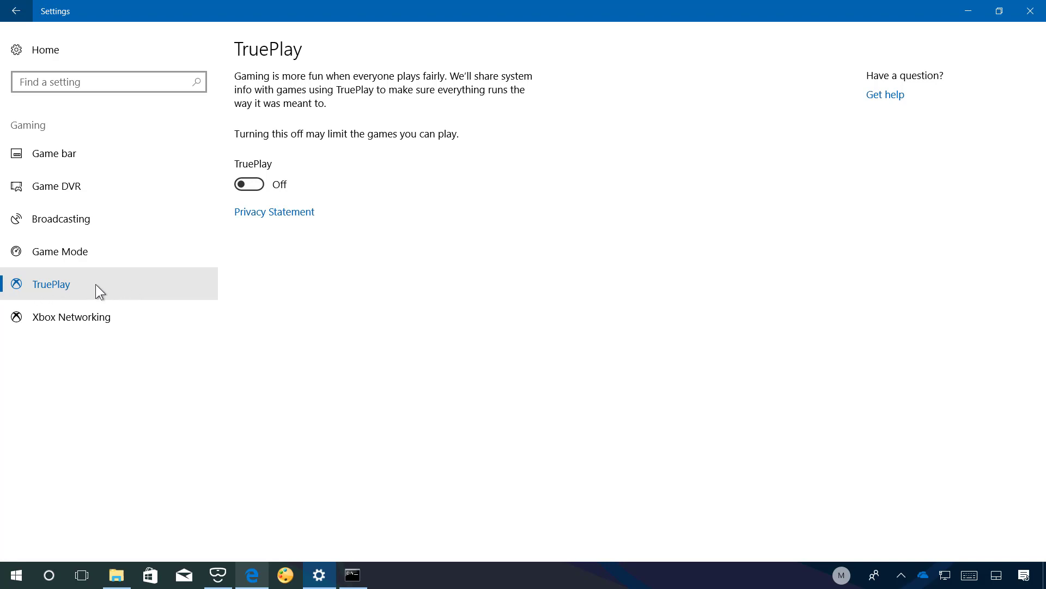
mouse_move(70, 50)
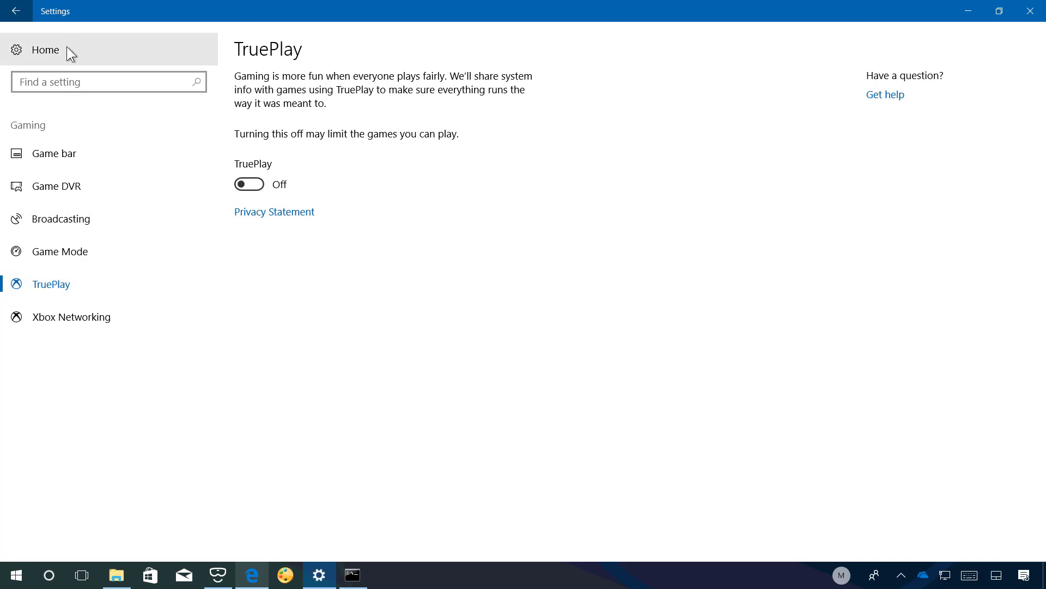
Step: Turn off 'Show me suggested content in the Settings app' in Privacy, then relaunch Settings from Start
click(45, 50)
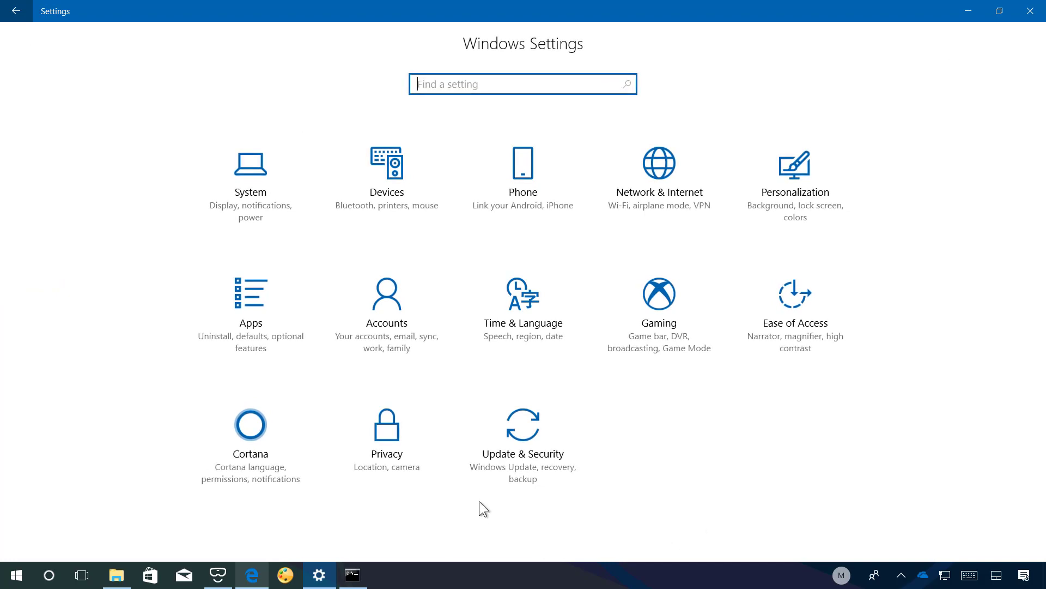
mouse_move(386, 437)
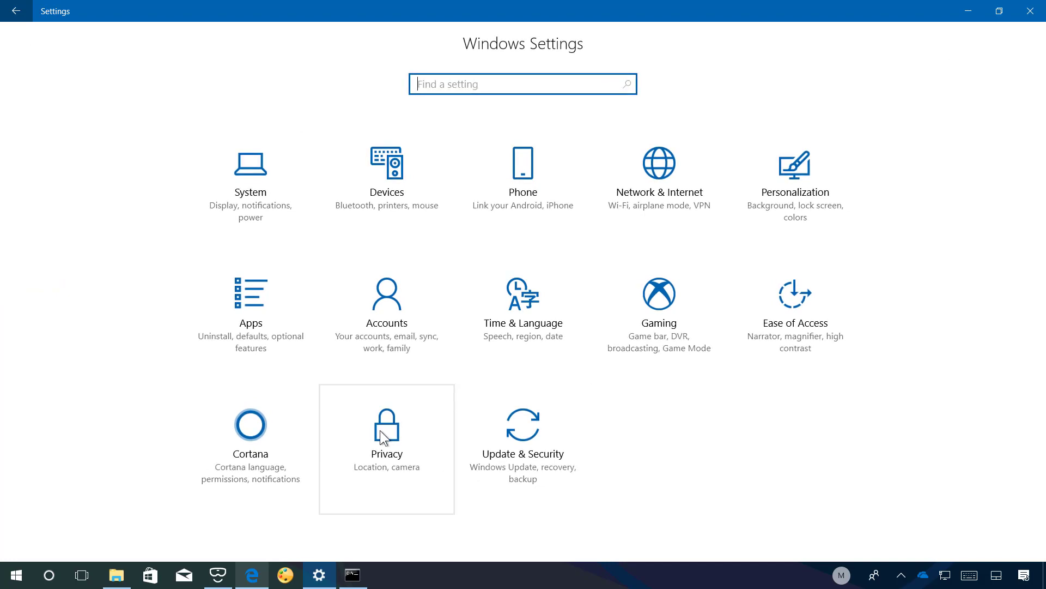
click(386, 425)
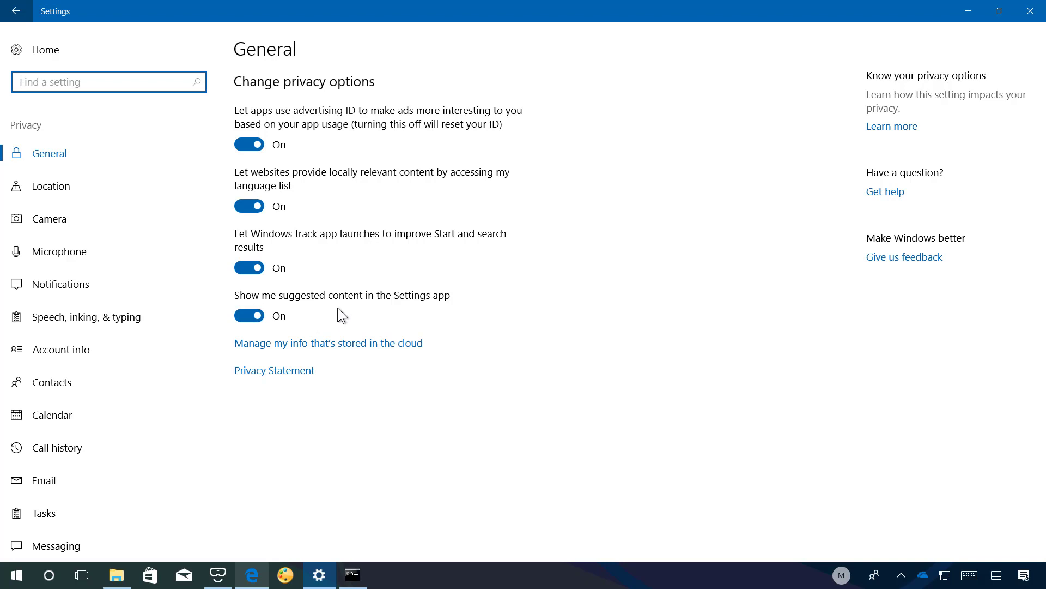
mouse_move(431, 316)
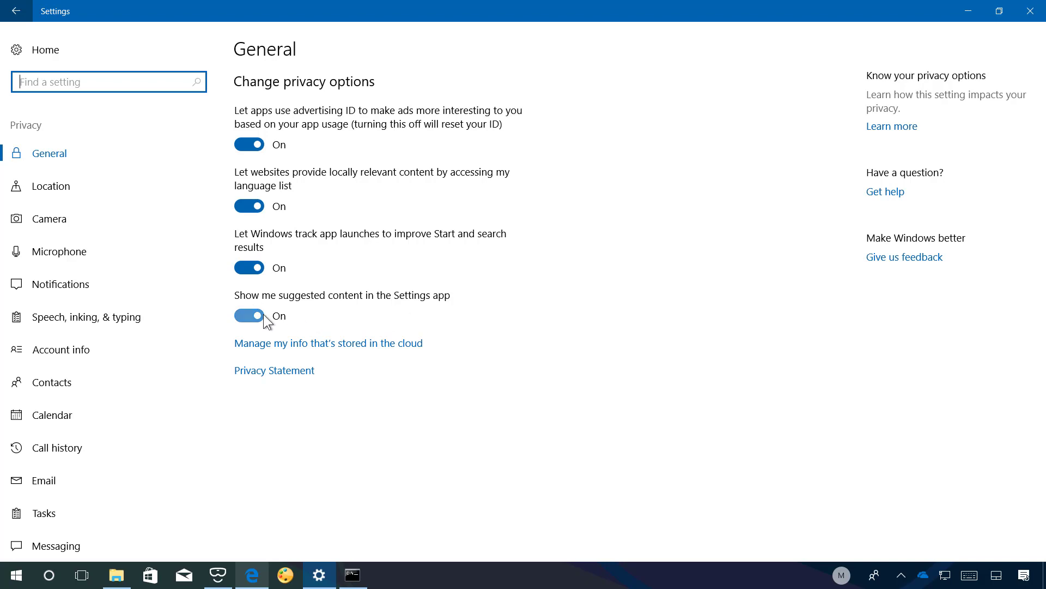
click(249, 315)
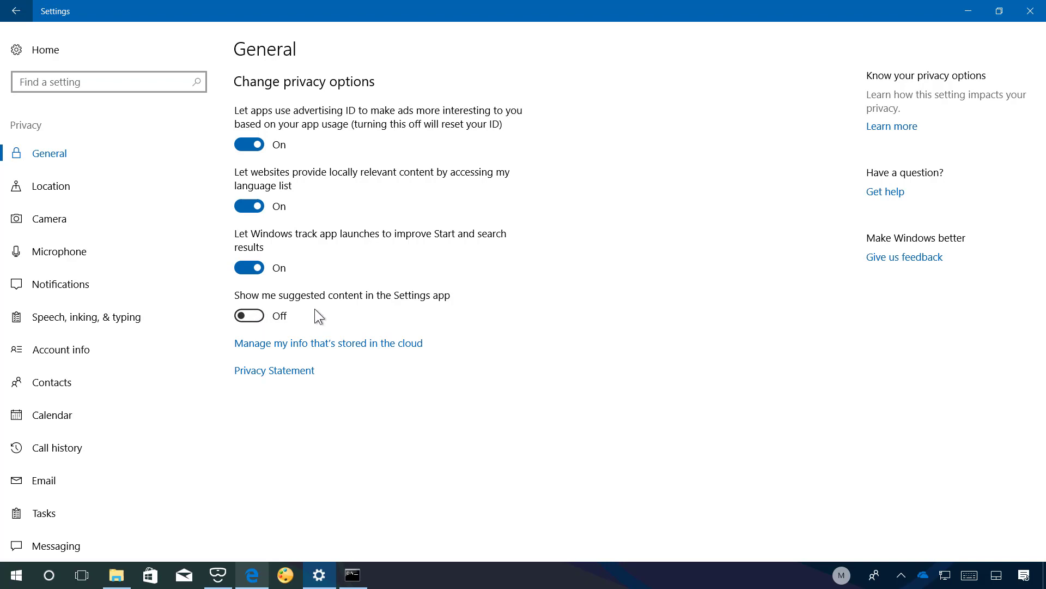
mouse_move(520, 294)
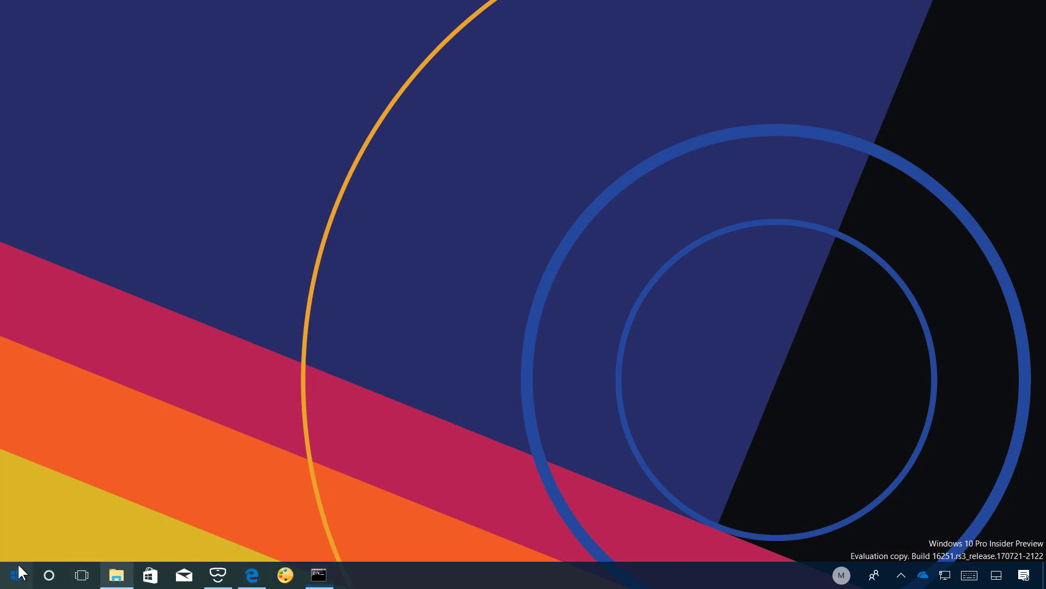
click(16, 575)
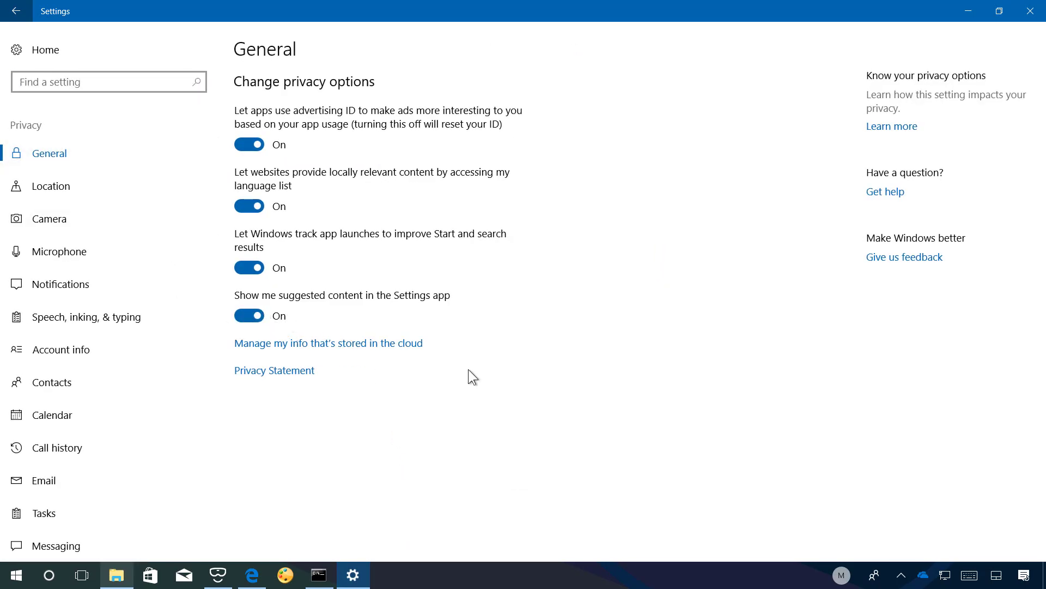
mouse_move(479, 367)
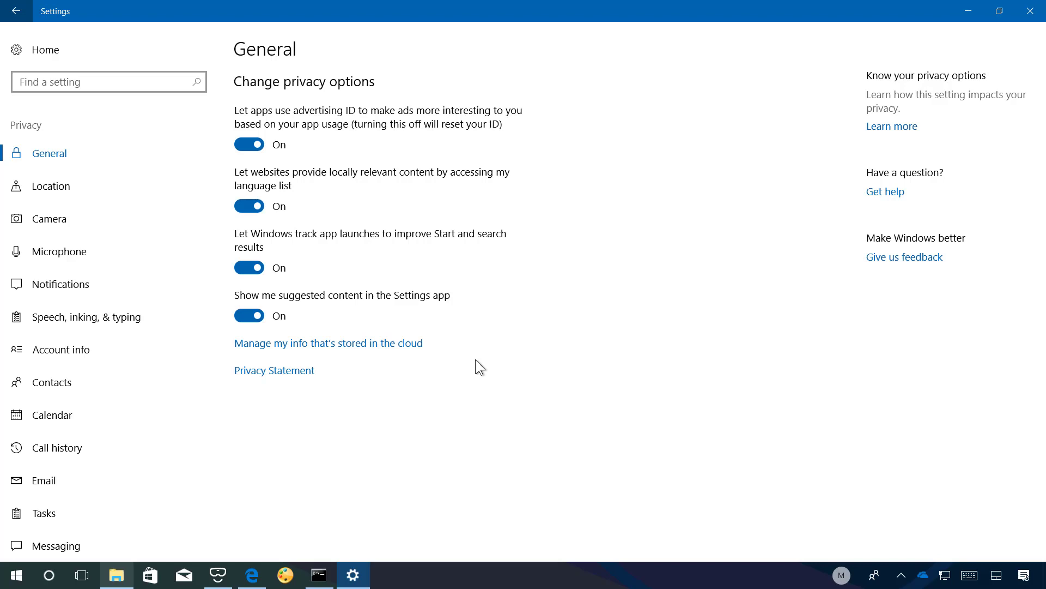
click(16, 10)
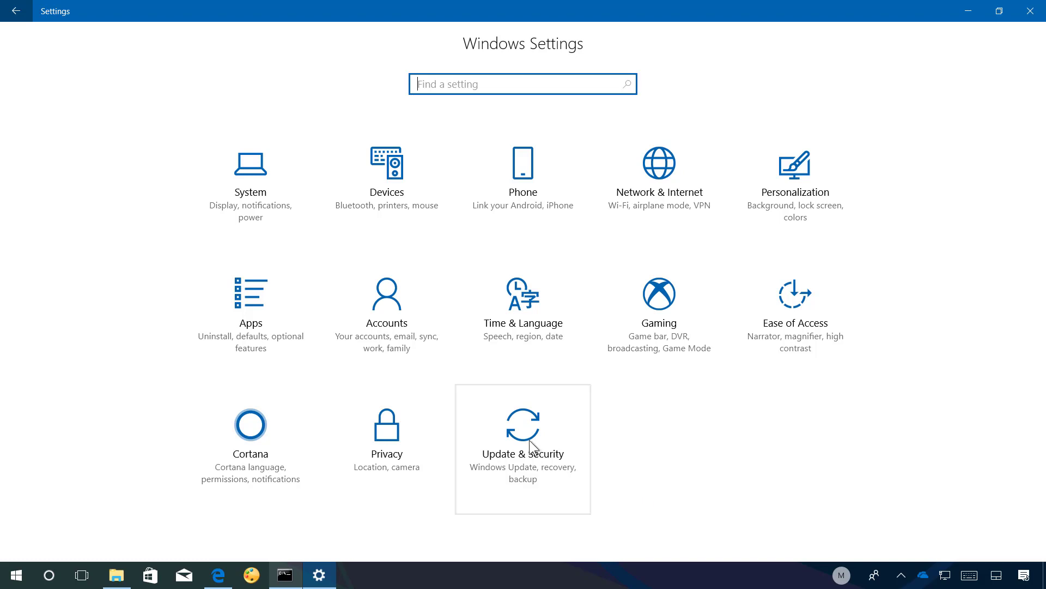
Step: In Update & Security's Windows Insider Program, choose 'Skip ahead to the next Windows release'
click(522, 434)
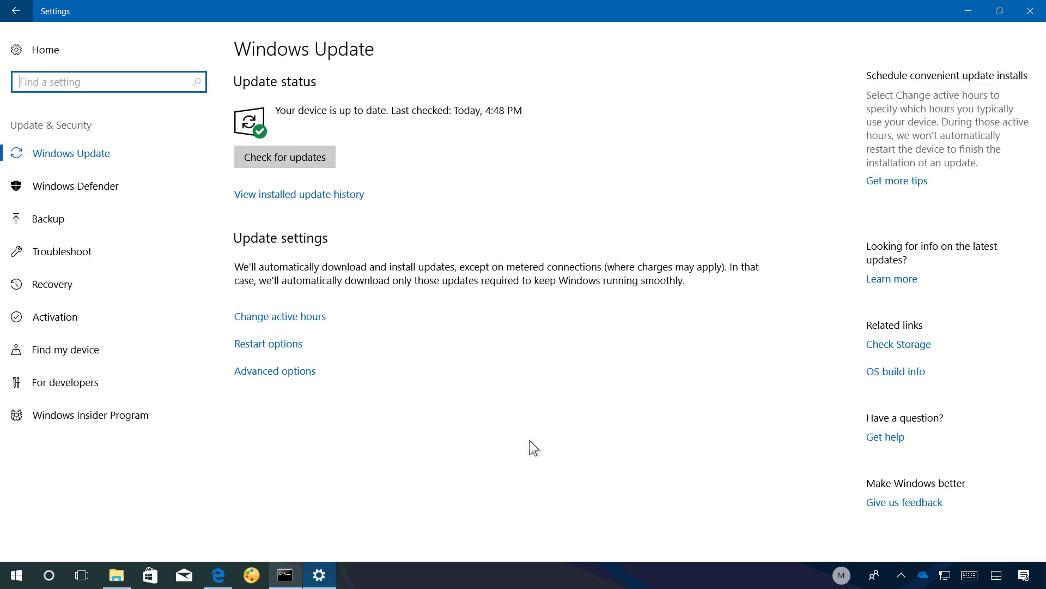
click(89, 414)
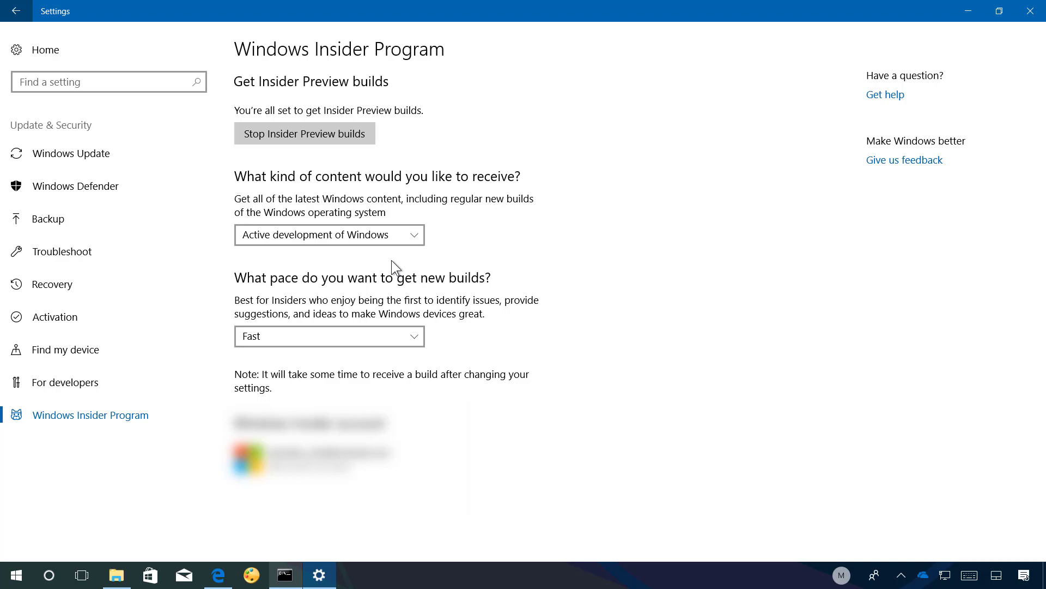
click(328, 235)
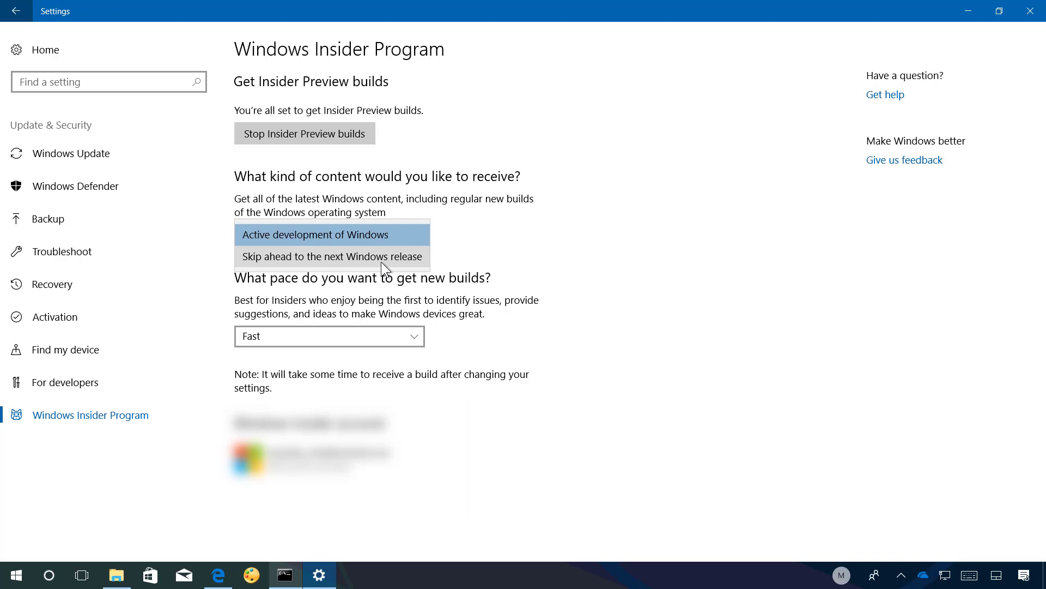
click(332, 256)
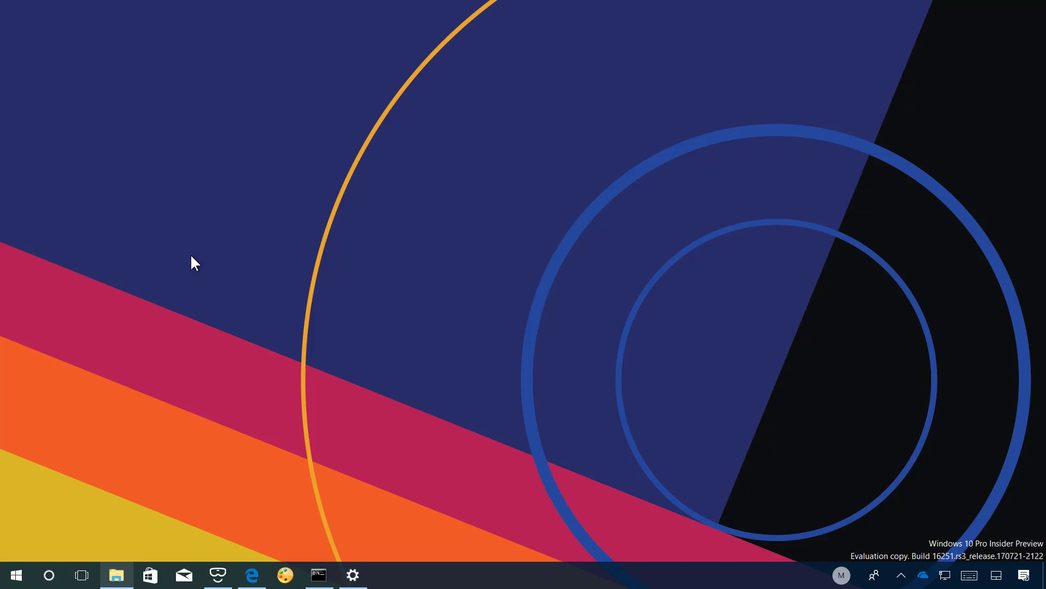
mouse_move(766, 434)
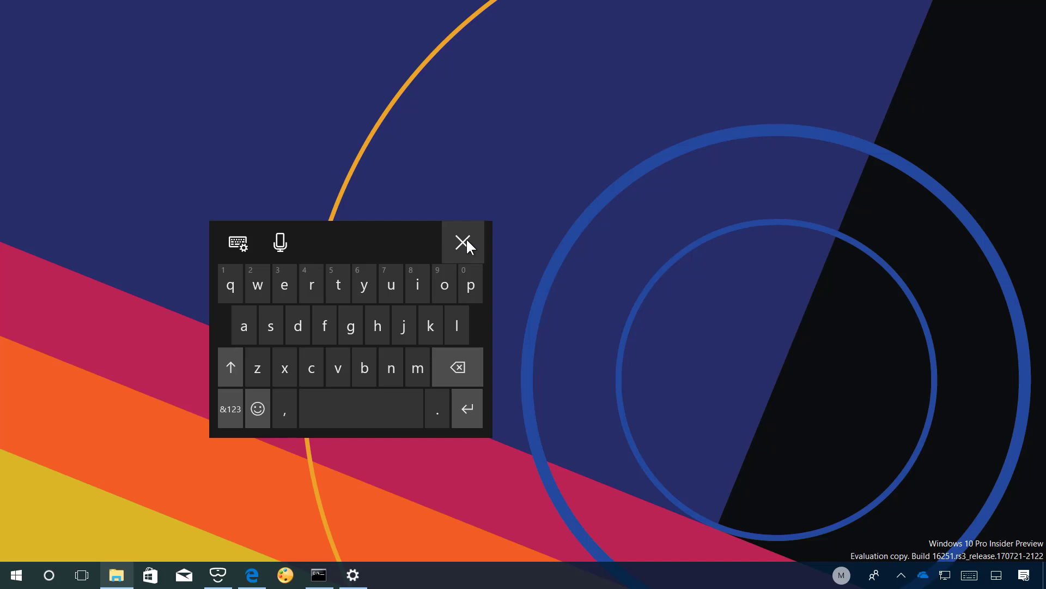
click(463, 242)
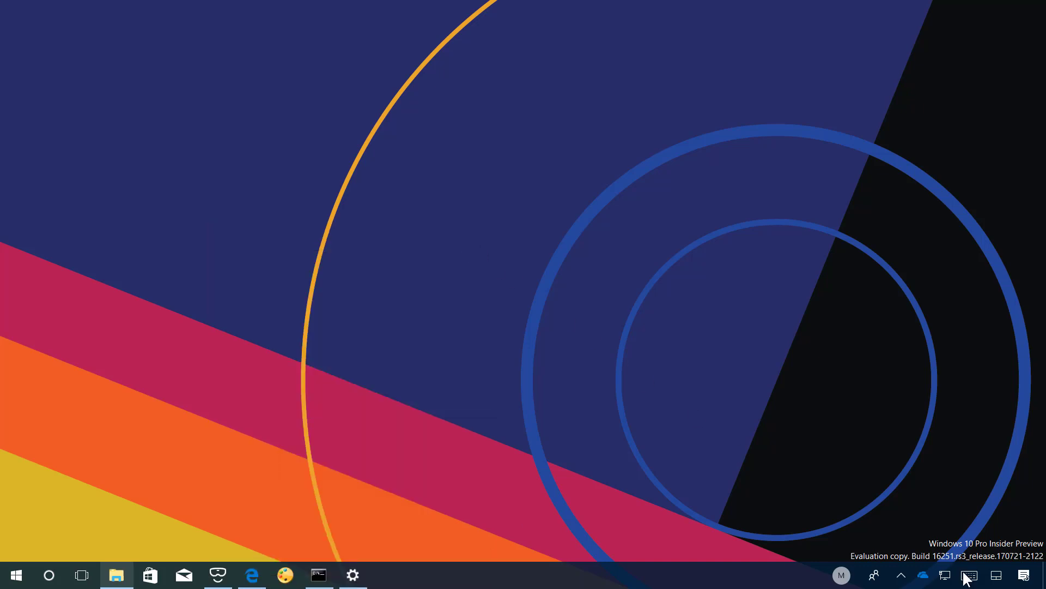
click(968, 574)
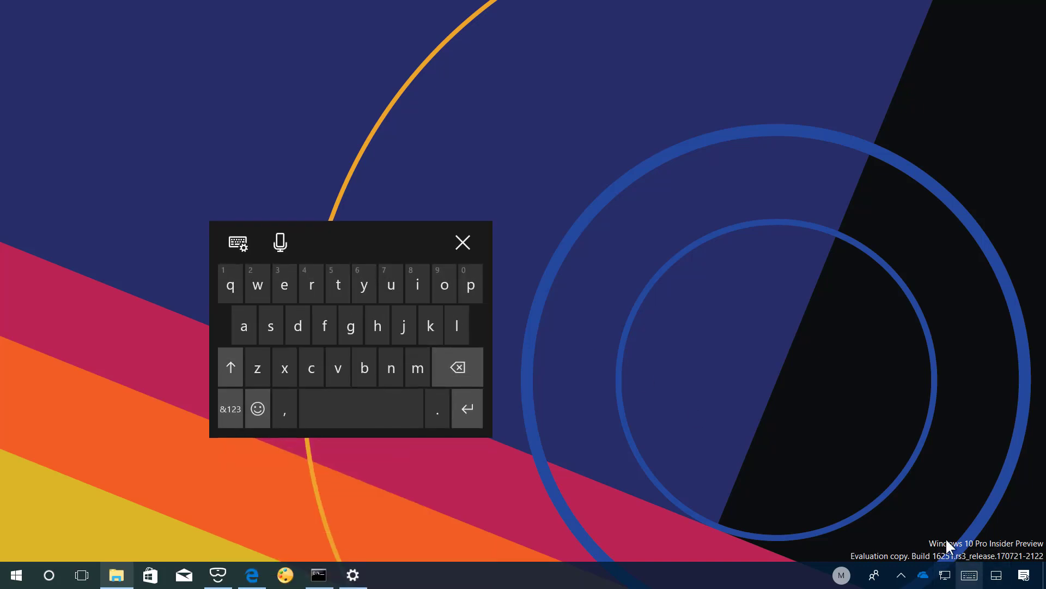
click(462, 242)
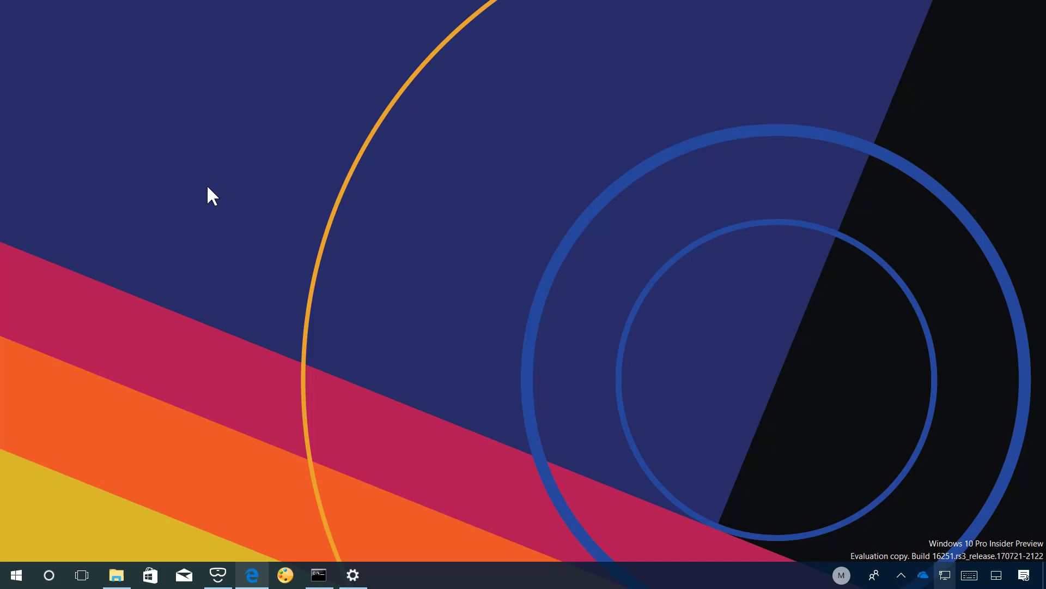
click(253, 575)
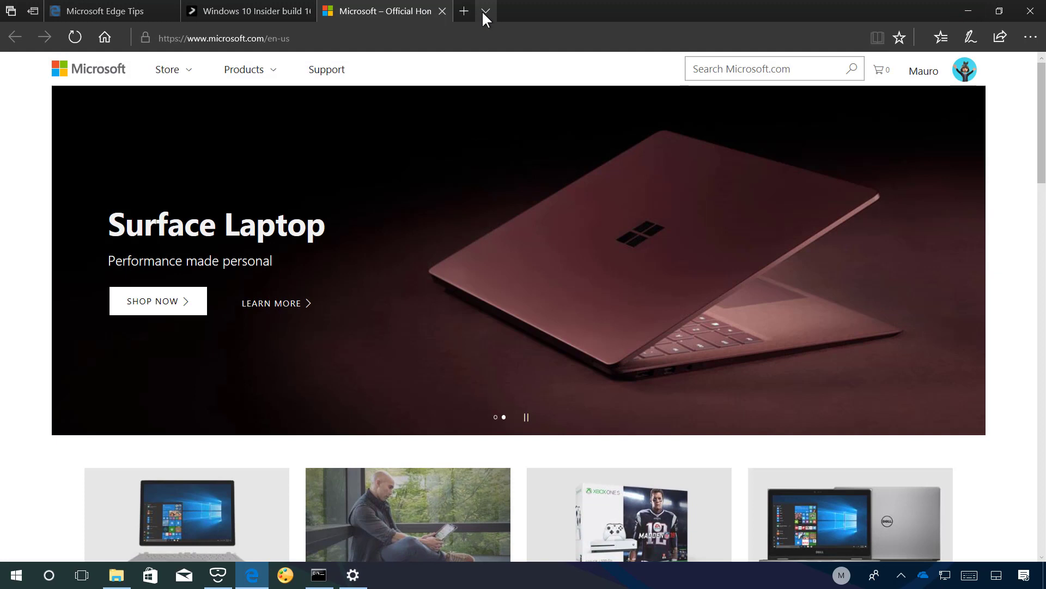
mouse_move(486, 12)
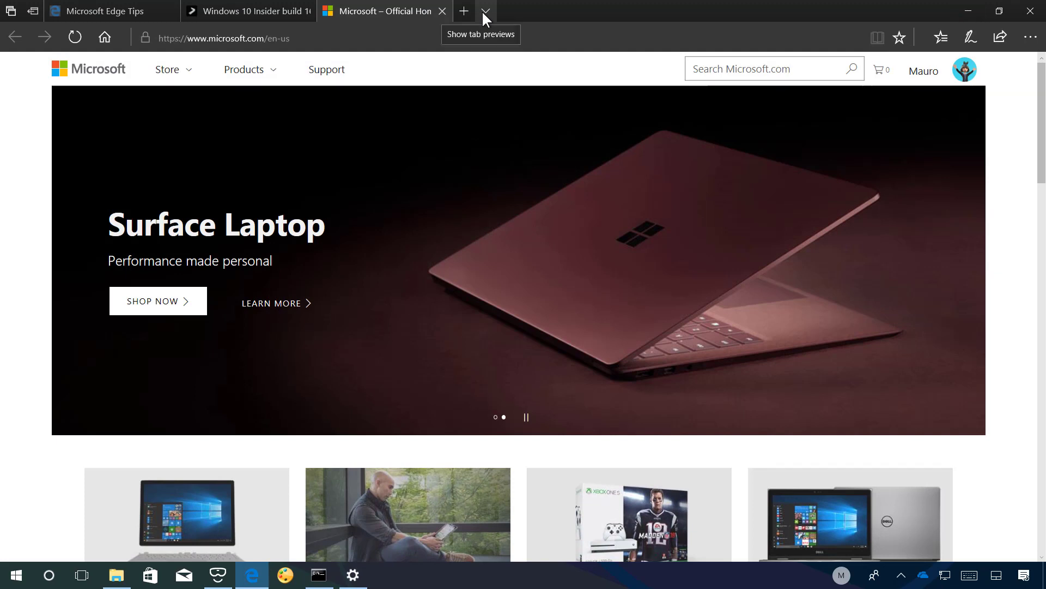
click(487, 12)
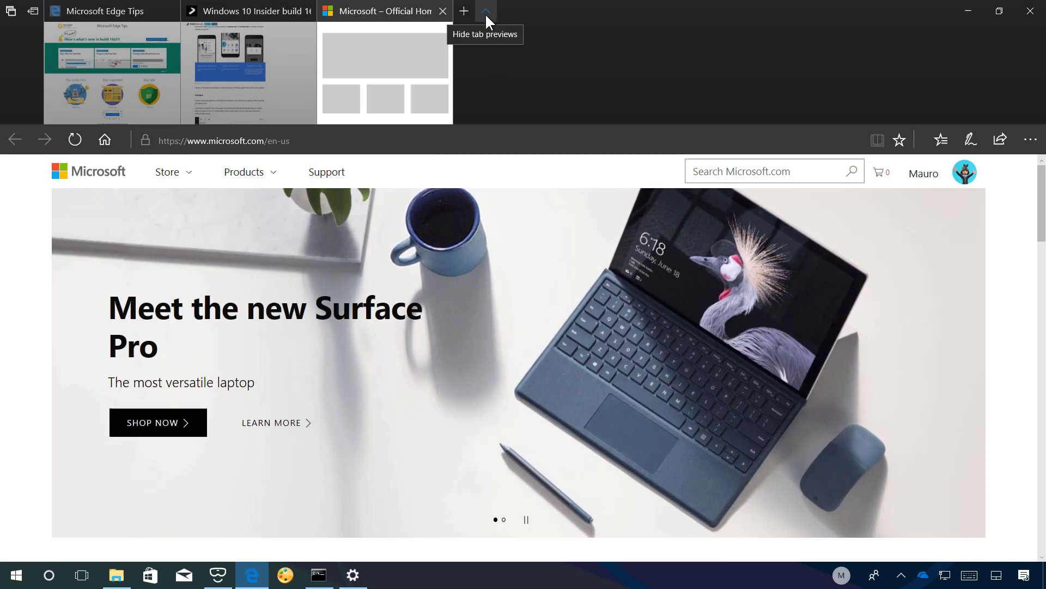
click(486, 11)
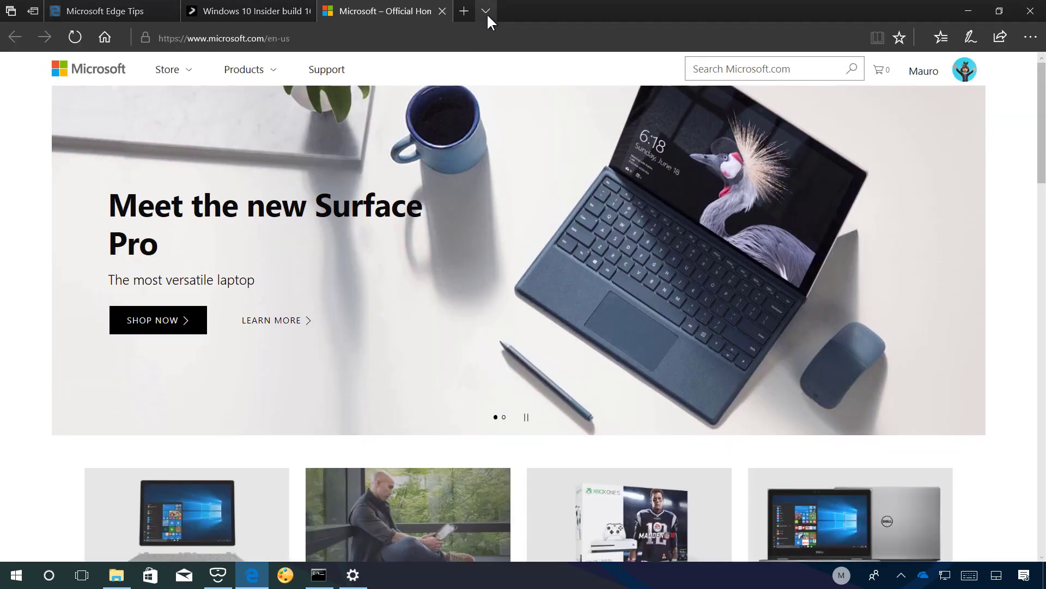